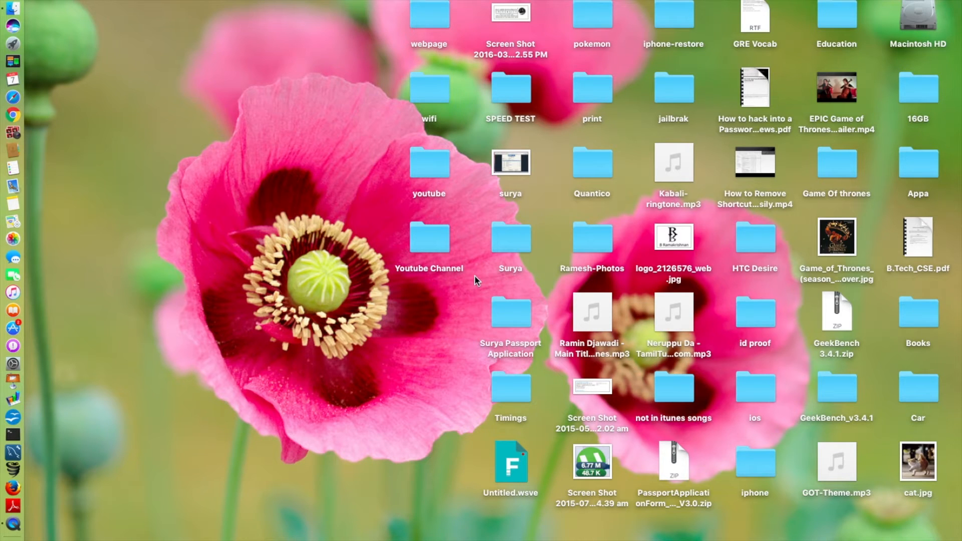
{"action": "mouse_move", "coordinate": [845, 391]}
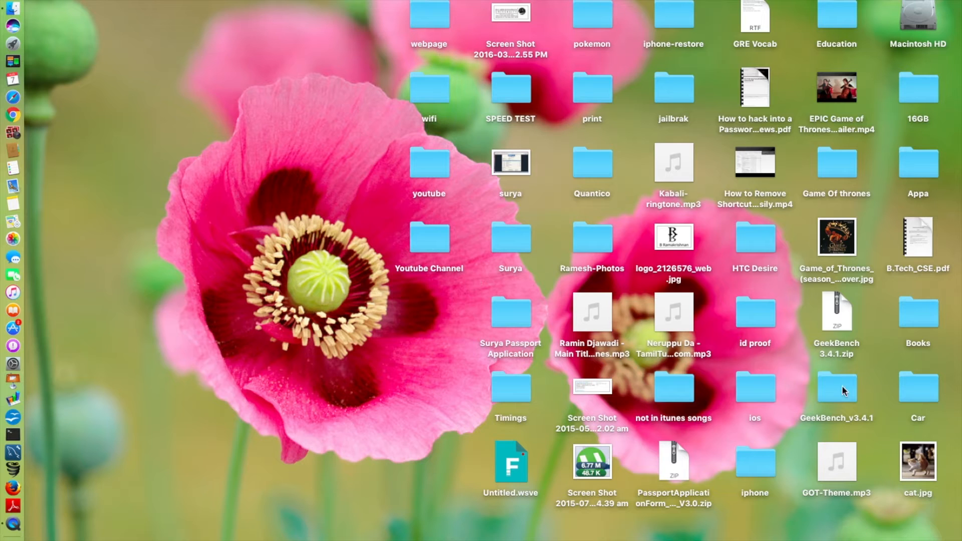
Select the GeekBench_v3.4.1 desktop folder and open About This Mac from the Apple menu
{"action": "left_click", "coordinate": [836, 388]}
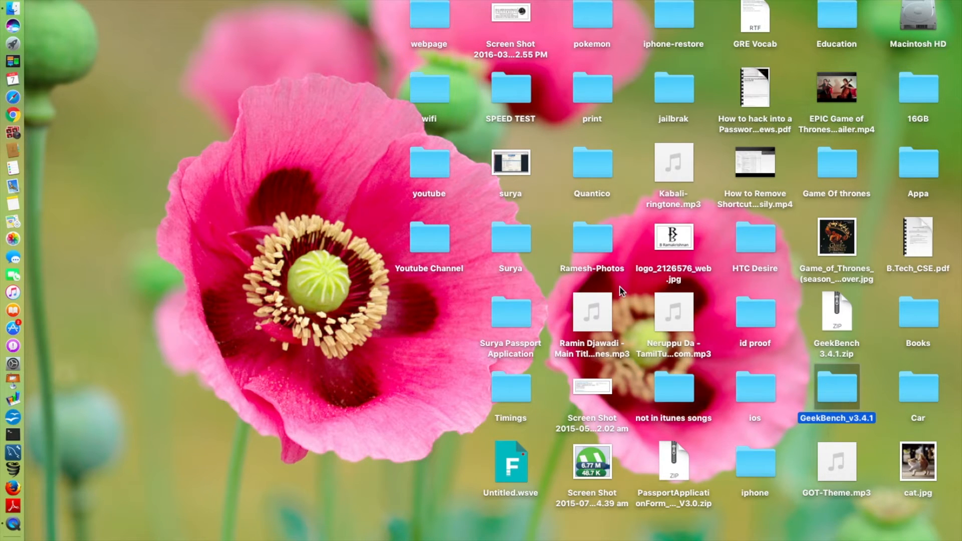
{"action": "left_click", "coordinate": [9, 5]}
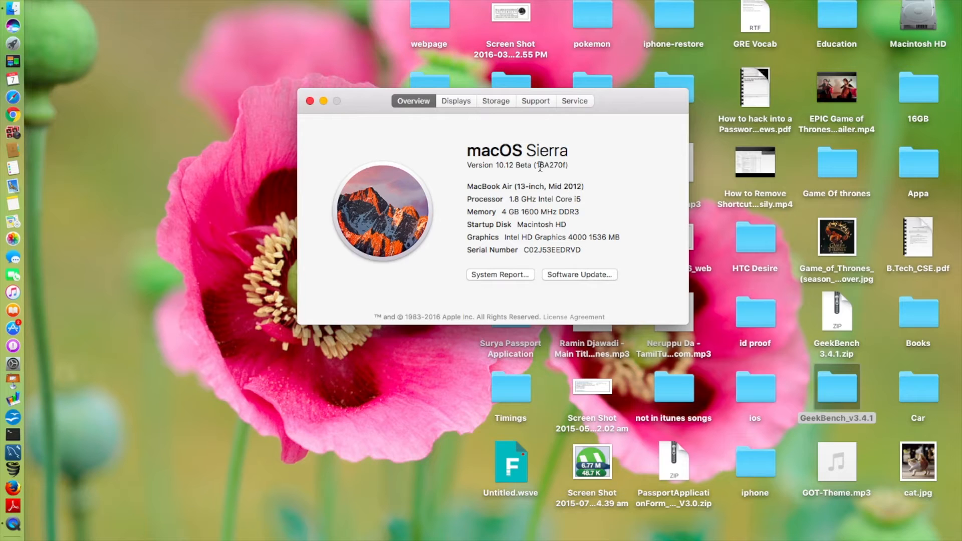
Highlight the build number 16A270f, then close the About This Mac window
{"action": "double_click", "coordinate": [551, 165]}
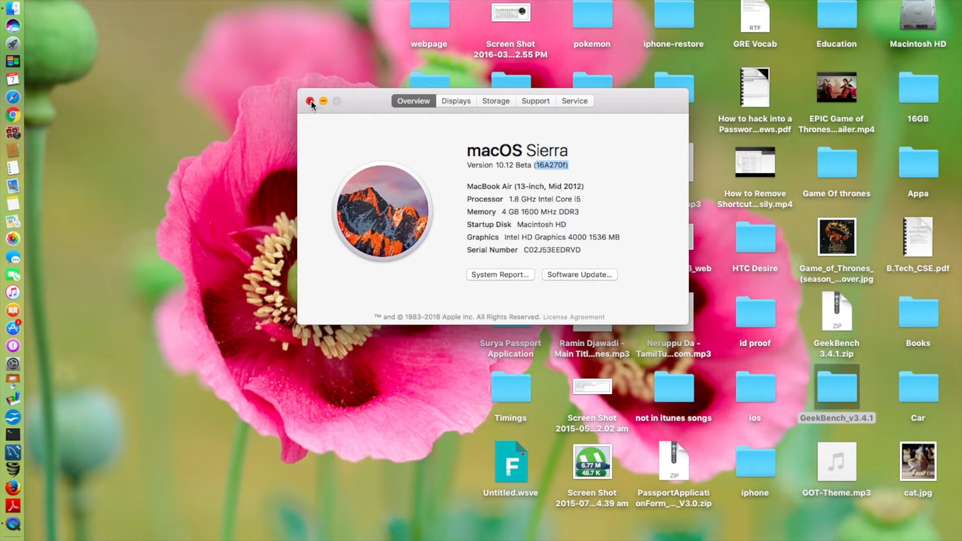
{"action": "left_click", "coordinate": [312, 101]}
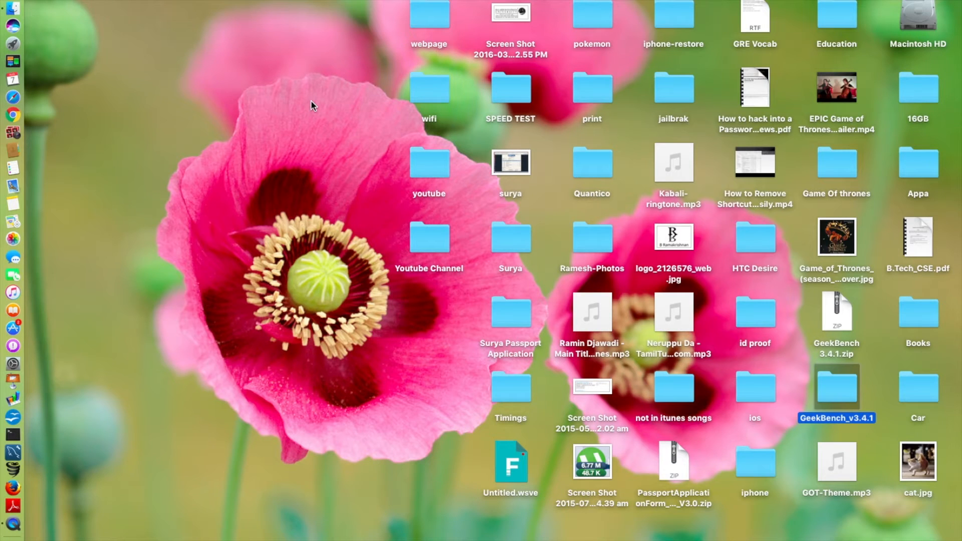
{"action": "mouse_move", "coordinate": [653, 153]}
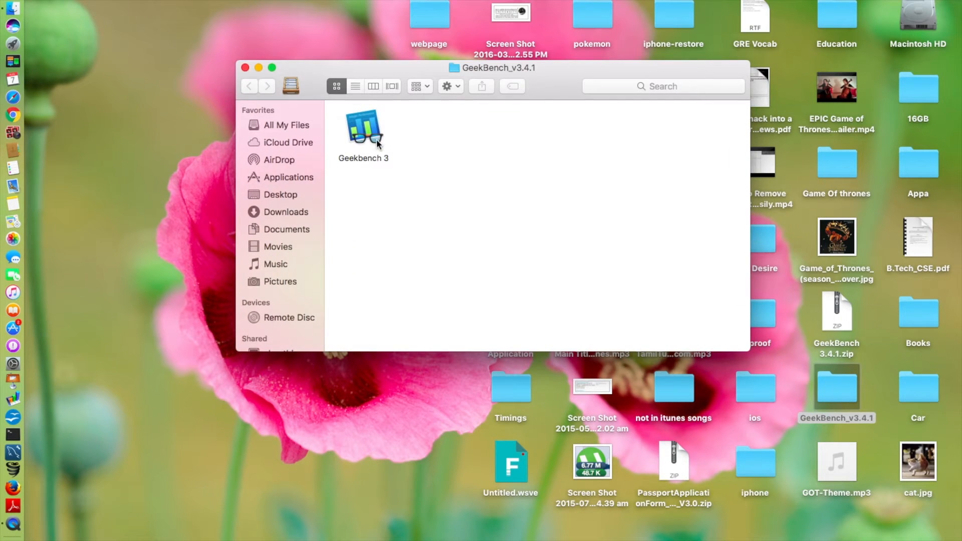
Launch Geekbench 3, close its folder window, and run an Intel 64-bit benchmark
{"action": "double_click", "coordinate": [363, 129]}
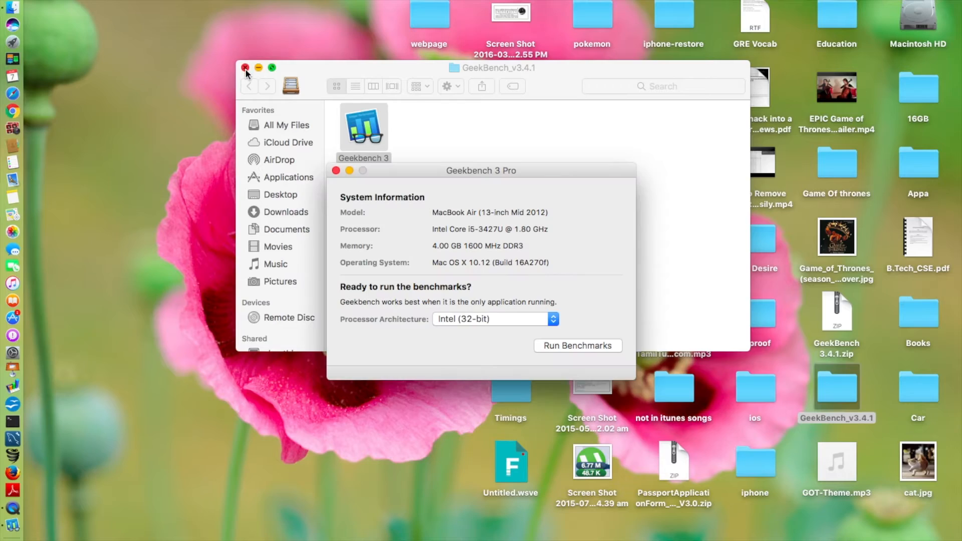
{"action": "left_click", "coordinate": [246, 67]}
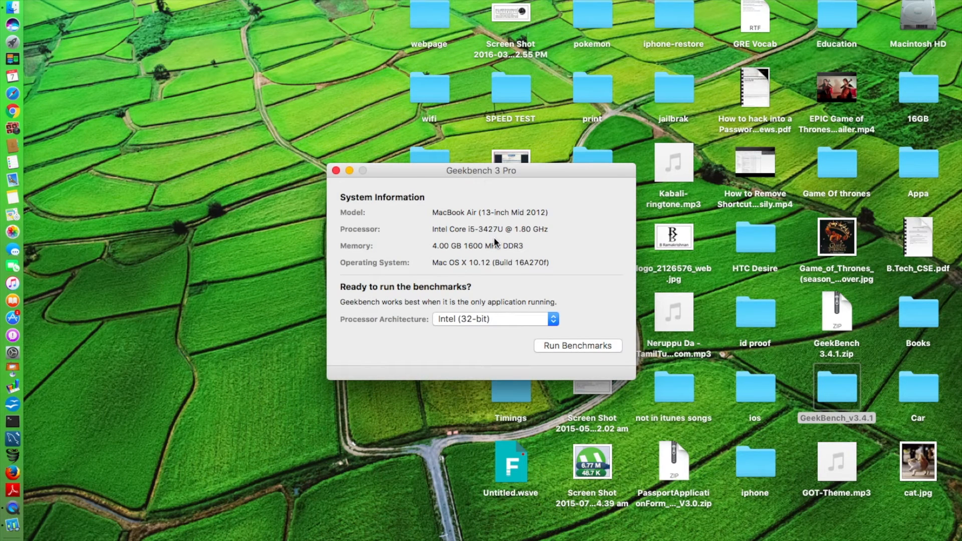
{"action": "mouse_move", "coordinate": [443, 249]}
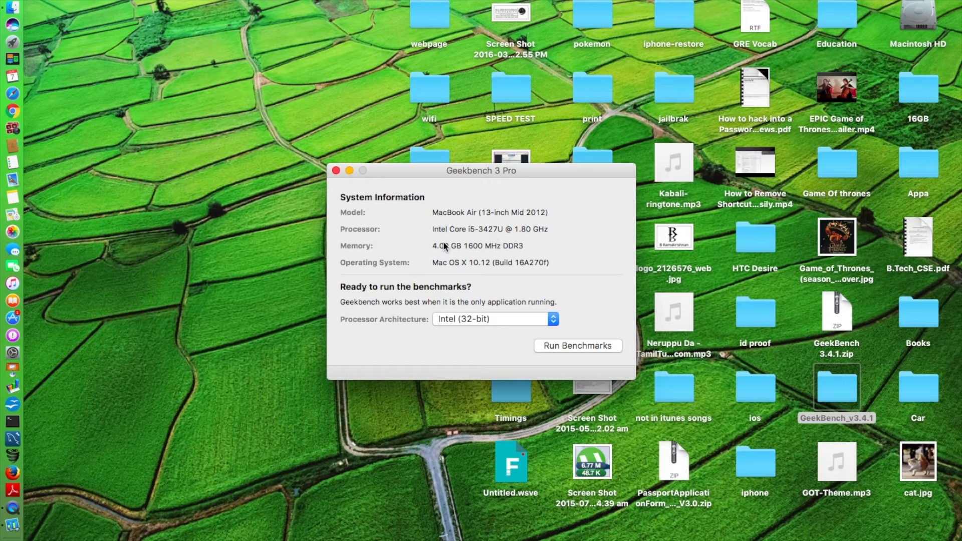
{"action": "mouse_move", "coordinate": [467, 314]}
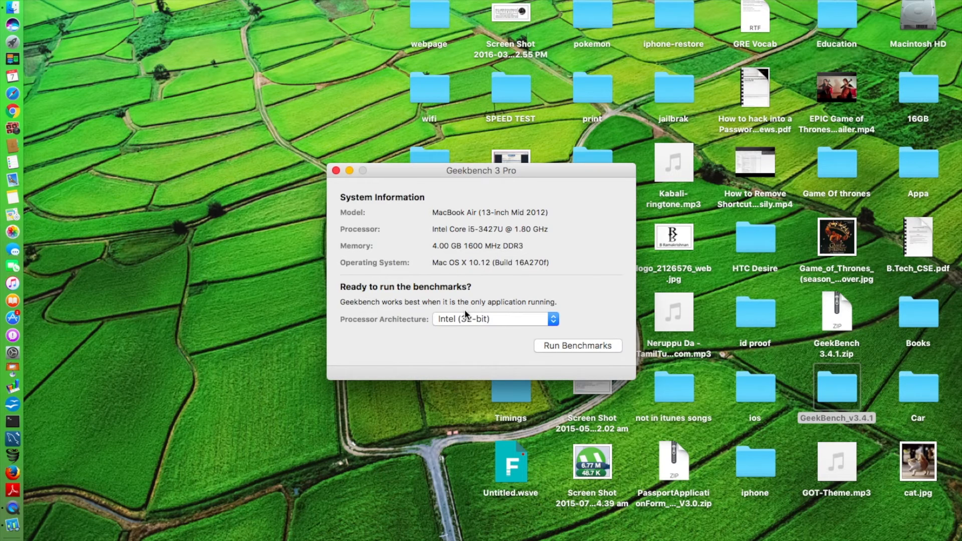
{"action": "mouse_move", "coordinate": [484, 323]}
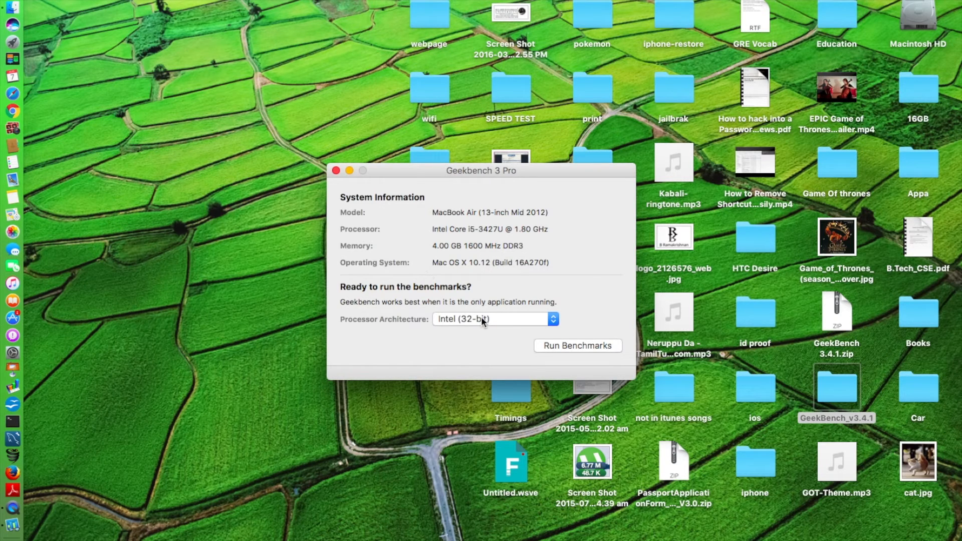
{"action": "left_click", "coordinate": [494, 319]}
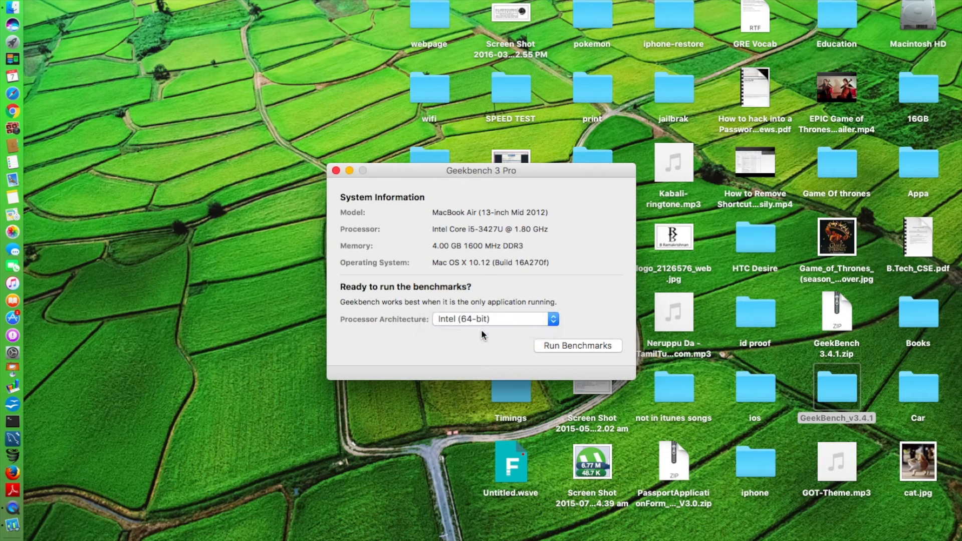
{"action": "left_click", "coordinate": [577, 346]}
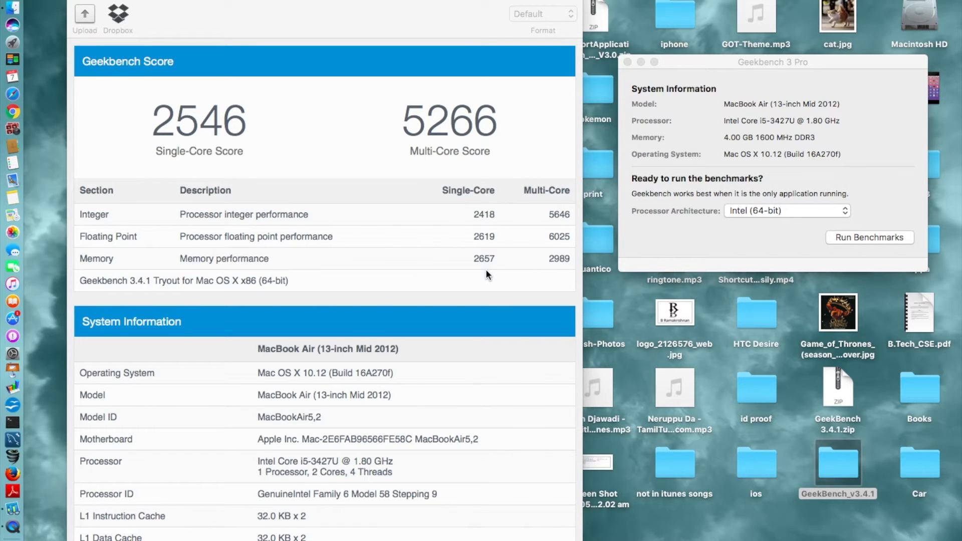
{"action": "mouse_move", "coordinate": [488, 205]}
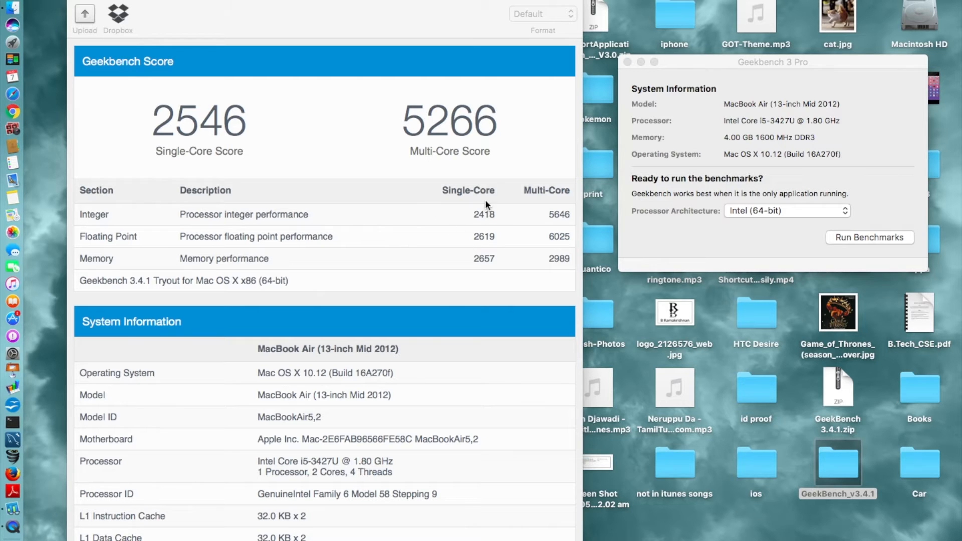
{"action": "mouse_move", "coordinate": [489, 254]}
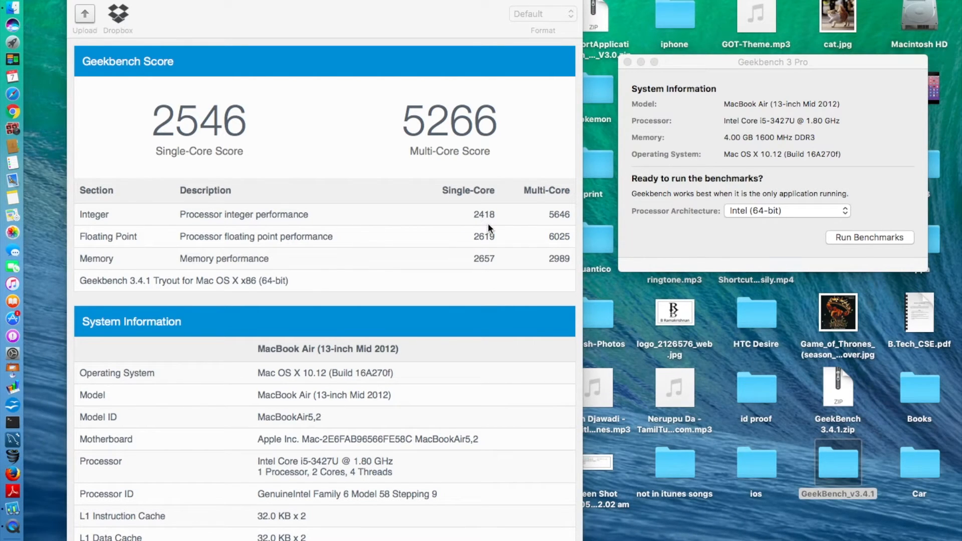
{"action": "mouse_move", "coordinate": [565, 225]}
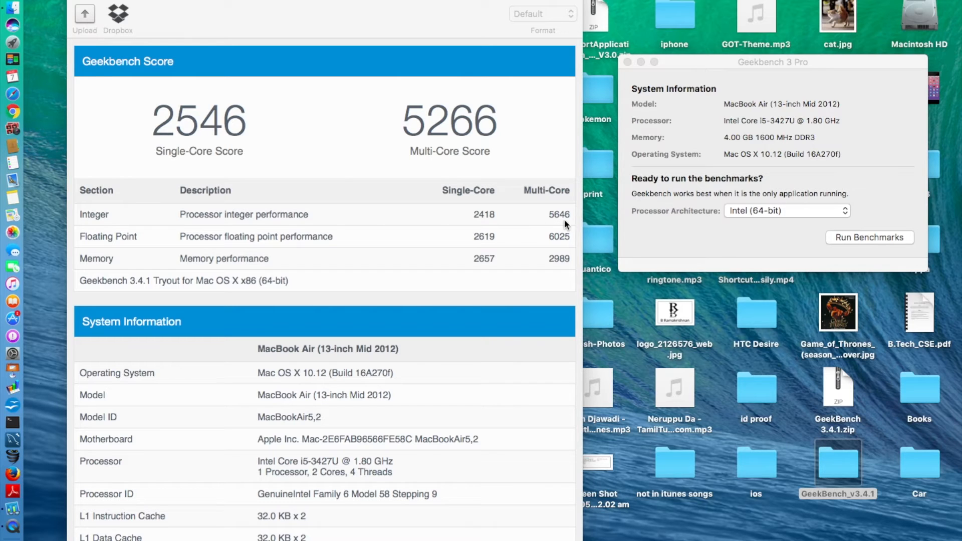
{"action": "mouse_move", "coordinate": [482, 245]}
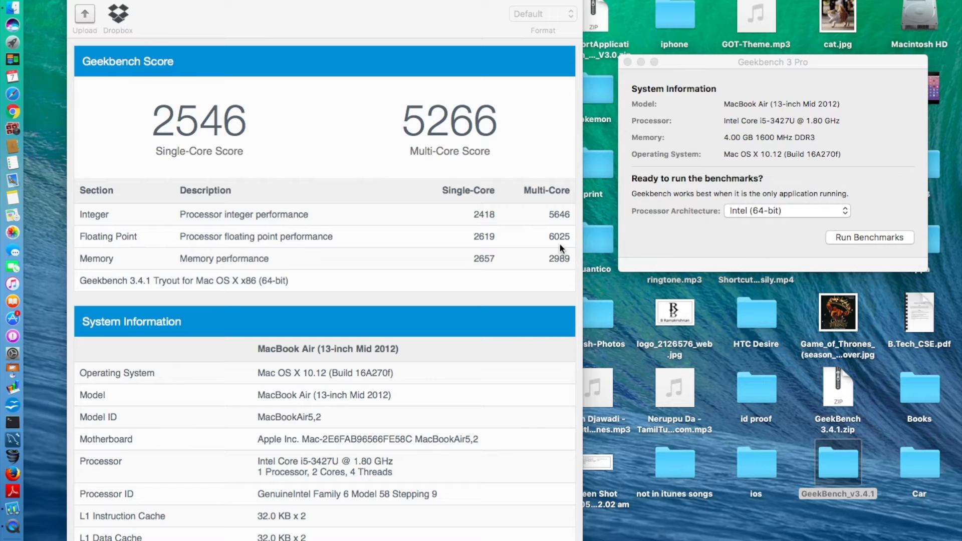
{"action": "mouse_move", "coordinate": [481, 273]}
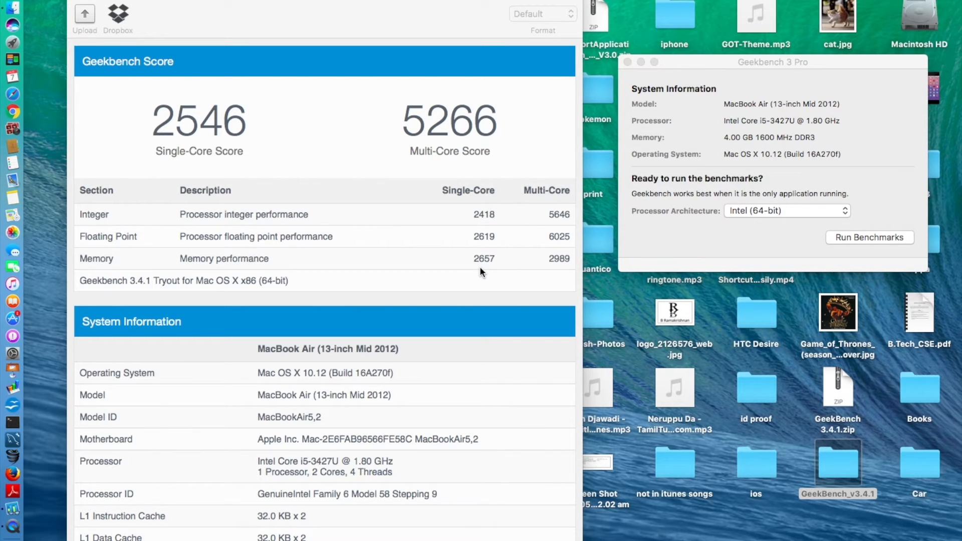
Scroll through the Floating Point and Memory results and back to the 2546/5266 summary
{"action": "scroll", "scroll_direction": "down", "scroll_amount": 3}
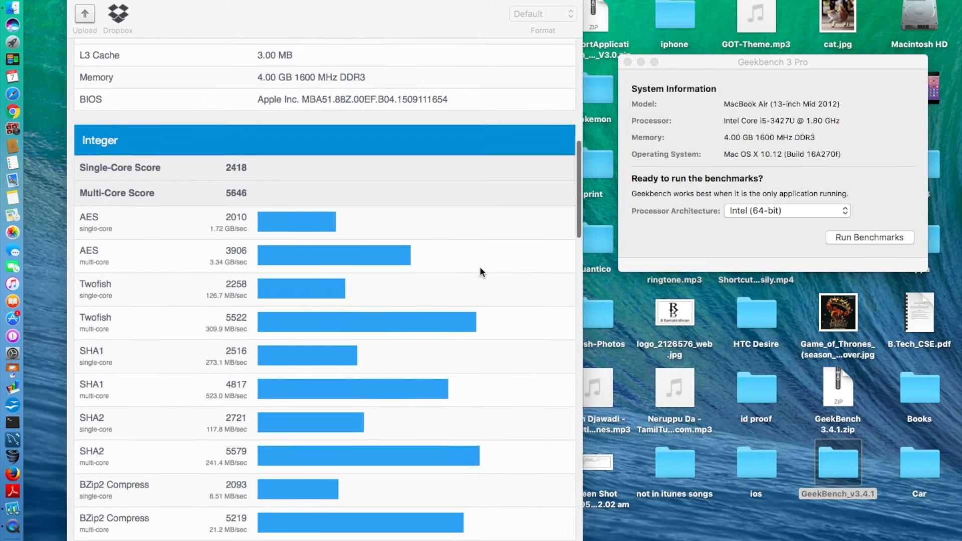
{"action": "scroll", "scroll_direction": "down", "scroll_amount": 3}
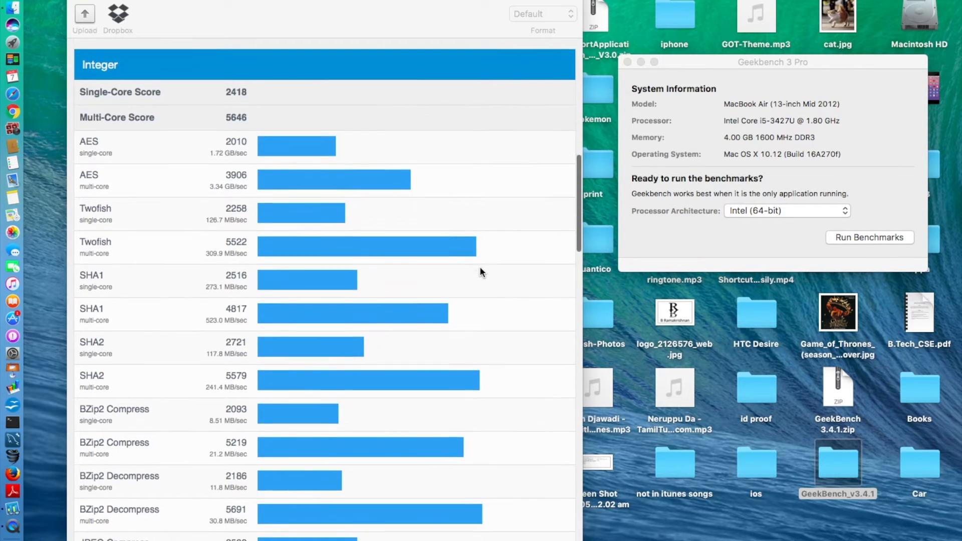
{"action": "scroll", "scroll_direction": "down", "scroll_amount": 3}
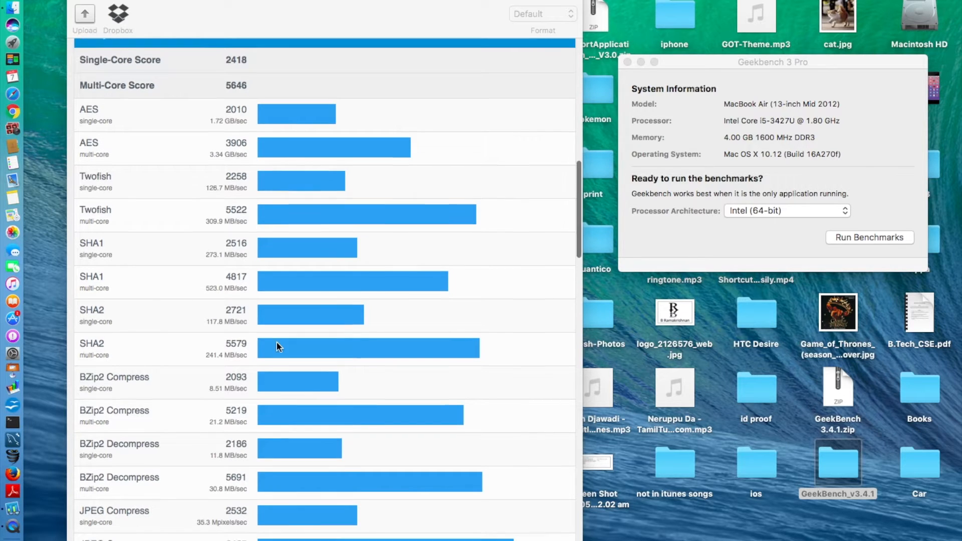
{"action": "scroll", "scroll_direction": "down", "scroll_amount": 3}
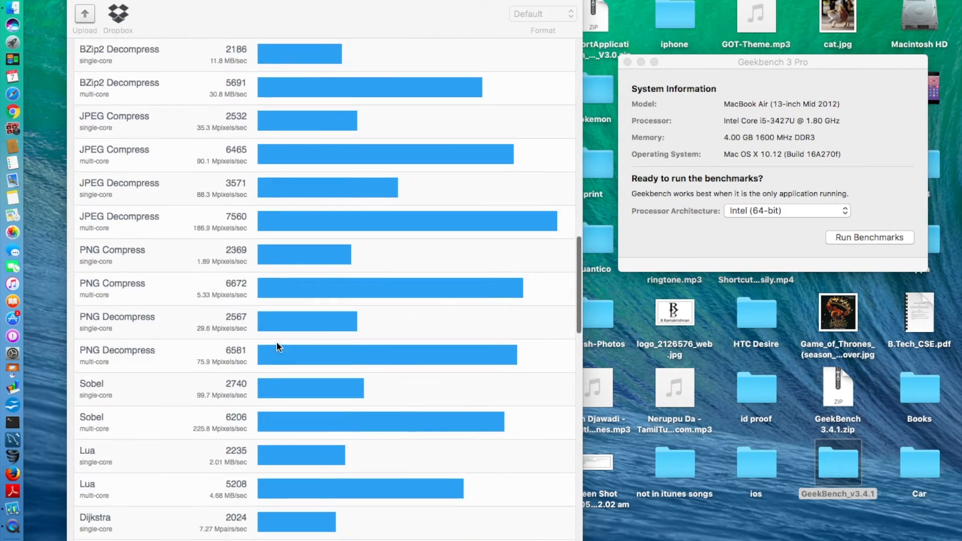
{"action": "scroll", "scroll_direction": "down", "scroll_amount": 3}
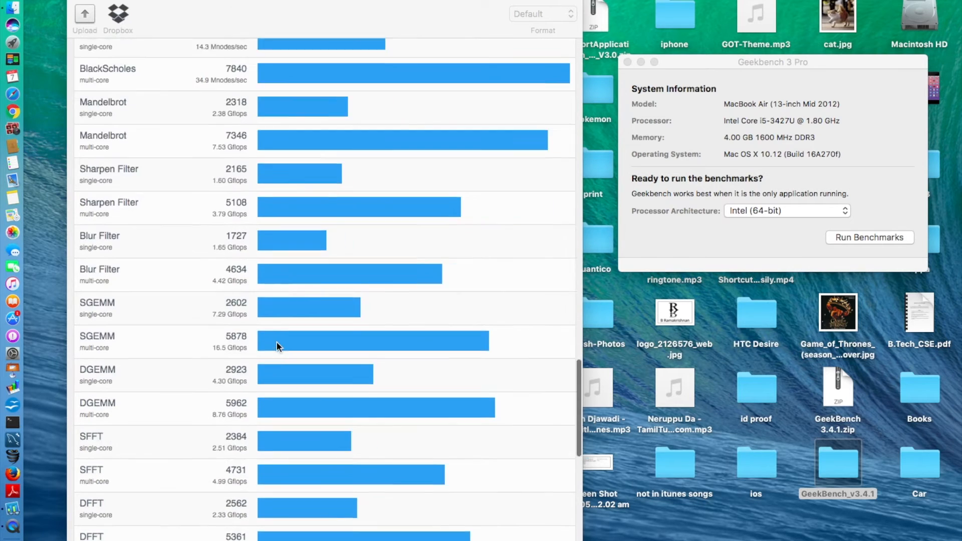
{"action": "scroll", "scroll_direction": "down", "scroll_amount": 3}
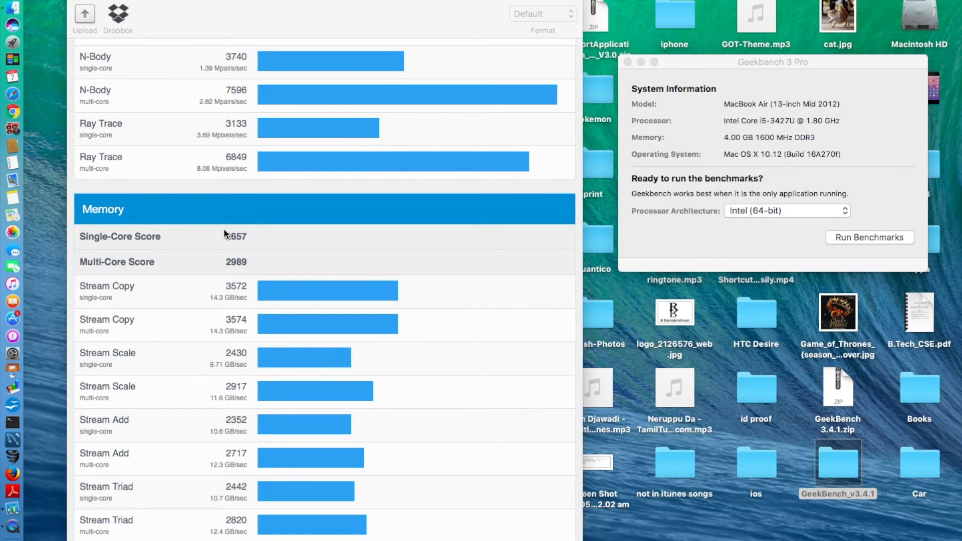
{"action": "mouse_move", "coordinate": [272, 279]}
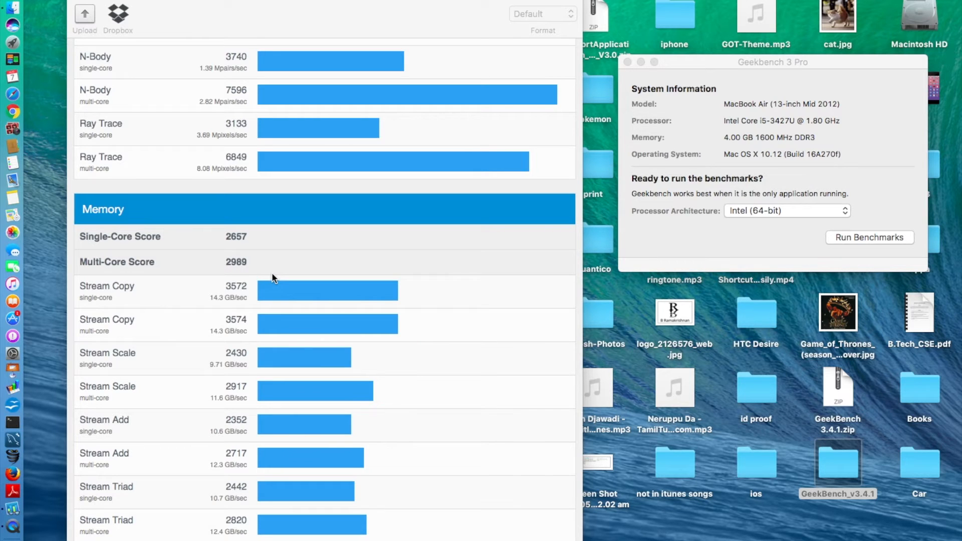
{"action": "scroll", "scroll_direction": "down", "scroll_amount": 3}
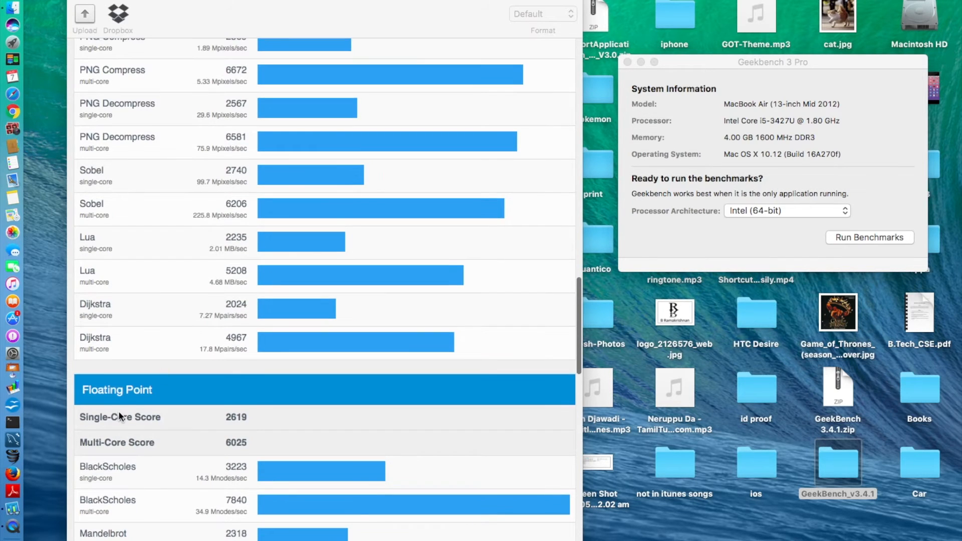
{"action": "scroll", "scroll_direction": "down", "scroll_amount": 3}
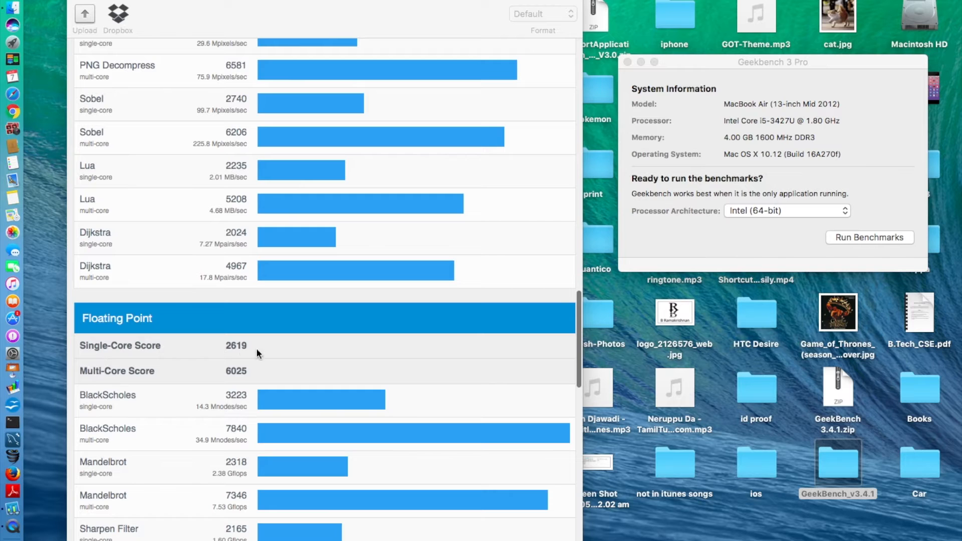
{"action": "mouse_move", "coordinate": [312, 399]}
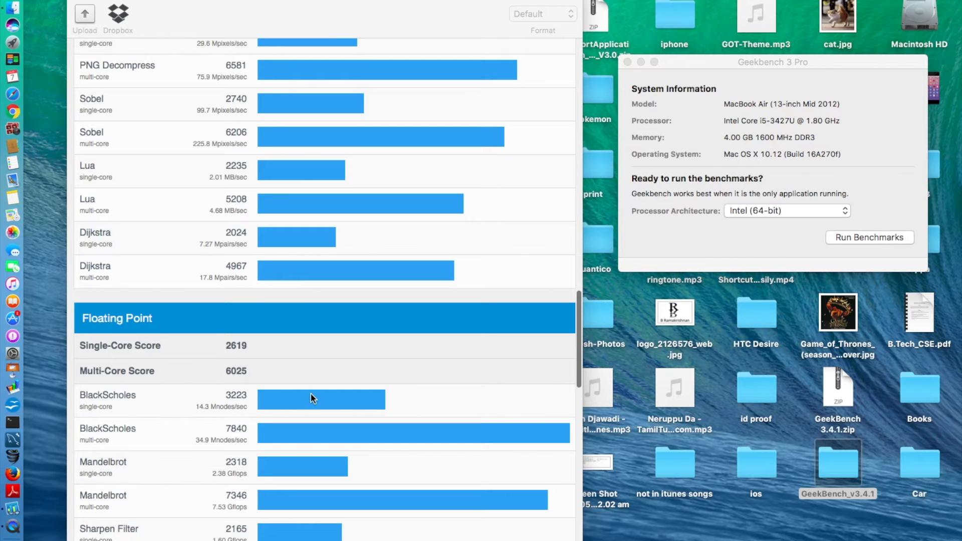
{"action": "scroll", "scroll_direction": "down", "scroll_amount": 3}
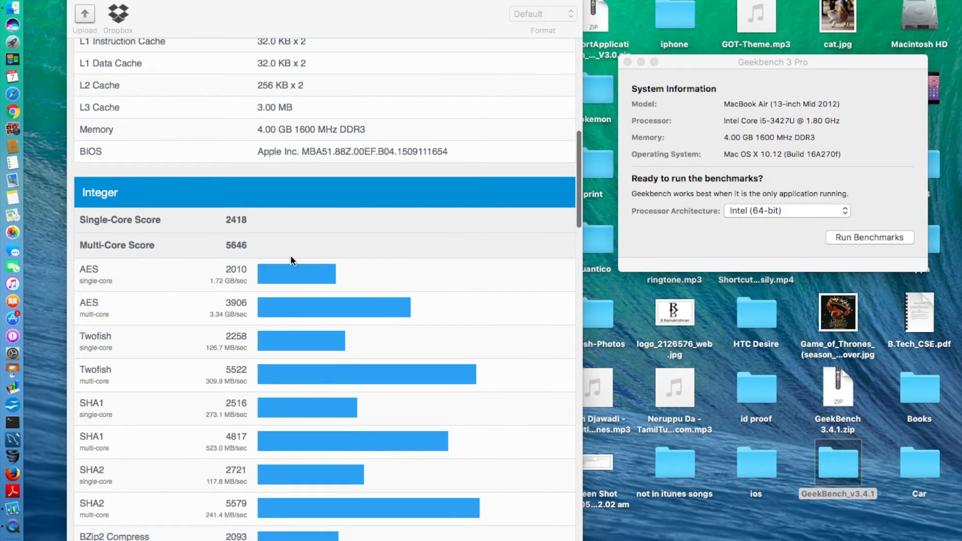
{"action": "scroll", "scroll_direction": "down", "scroll_amount": 3}
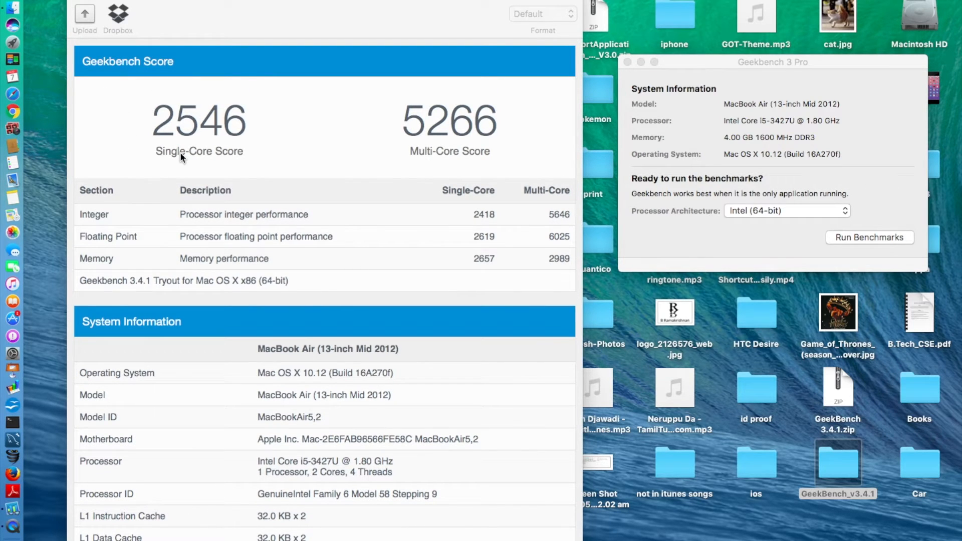
Close the Geekbench results window, then click into the Novabench window listing the specs
{"action": "left_click", "coordinate": [960, 5]}
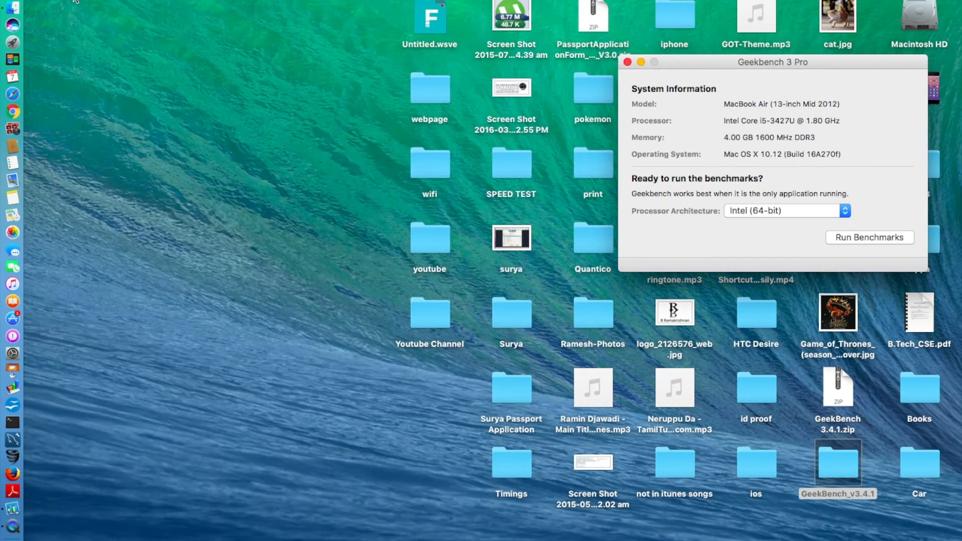
{"action": "left_click", "coordinate": [627, 62]}
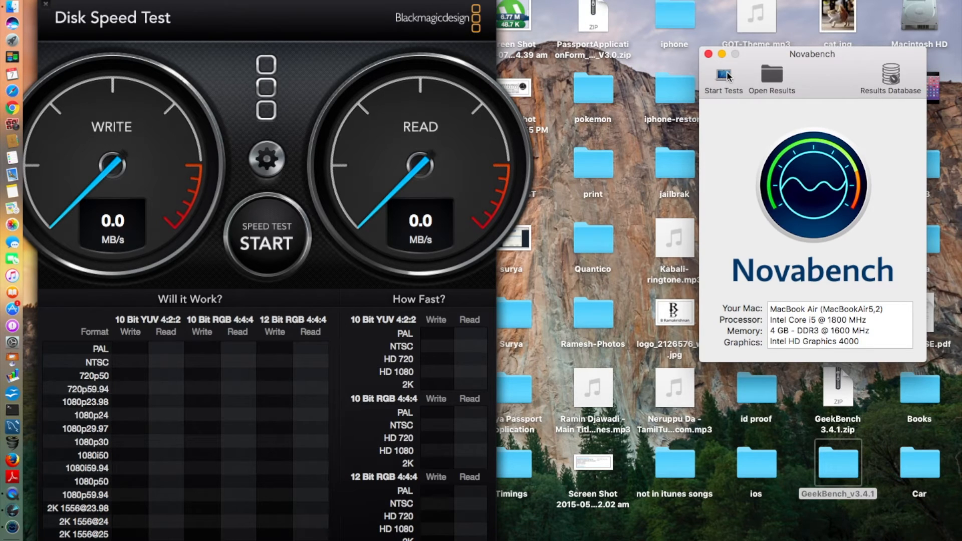
Start the Novabench tests and continue past the close-other-programs warning
{"action": "left_click", "coordinate": [722, 79]}
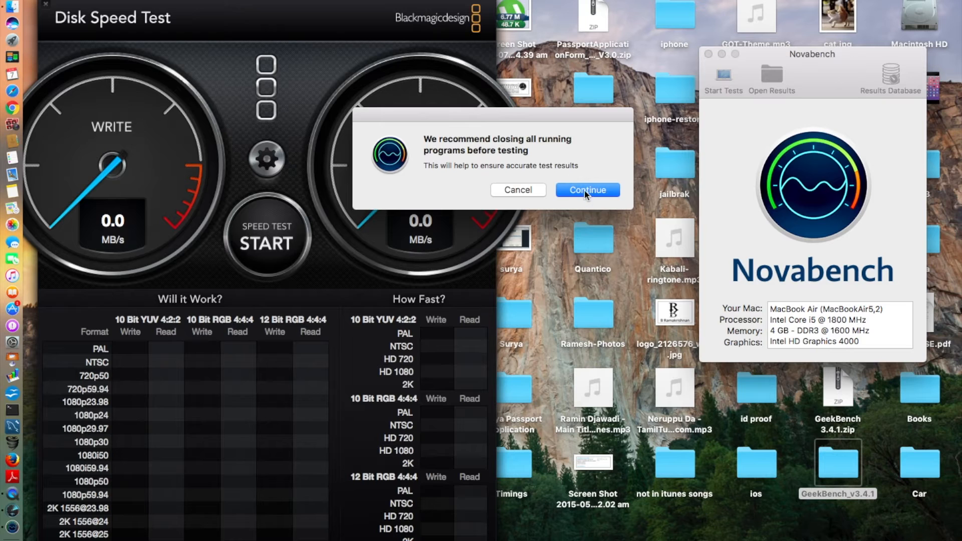
{"action": "left_click", "coordinate": [585, 190]}
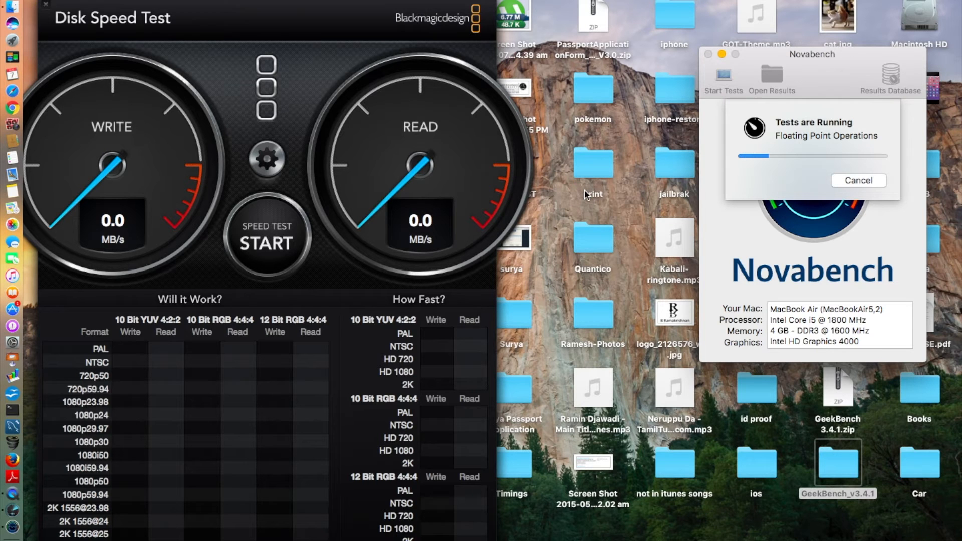
{"action": "mouse_move", "coordinate": [715, 350]}
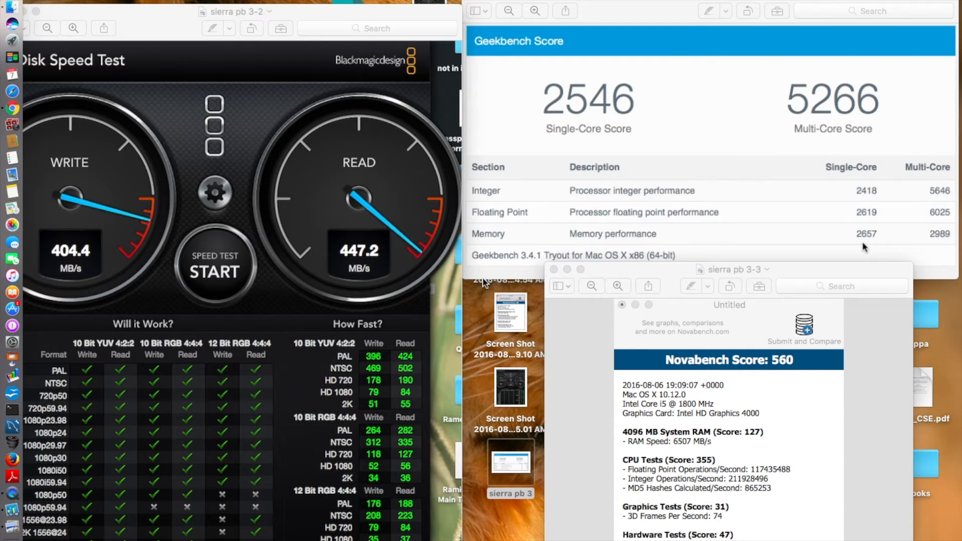
{"action": "mouse_move", "coordinate": [643, 118]}
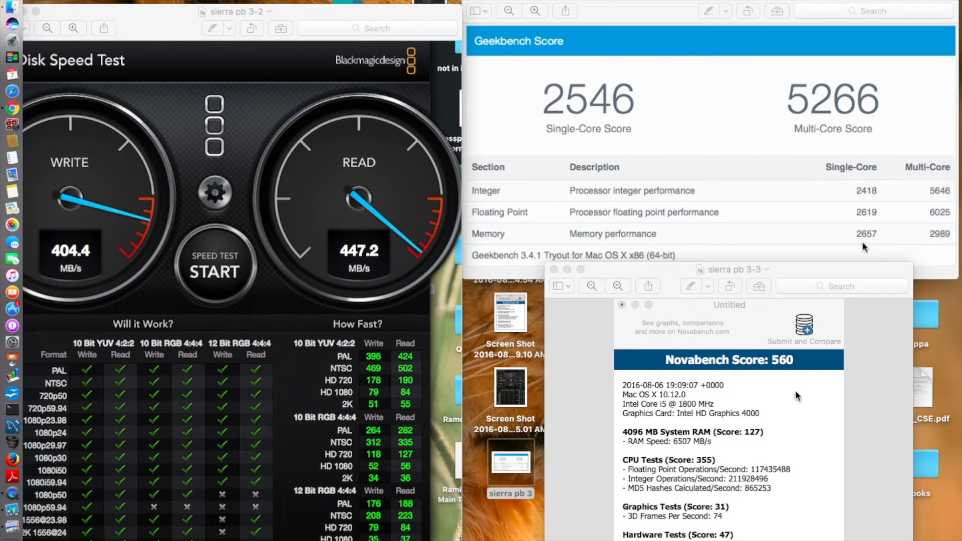
{"action": "mouse_move", "coordinate": [724, 439]}
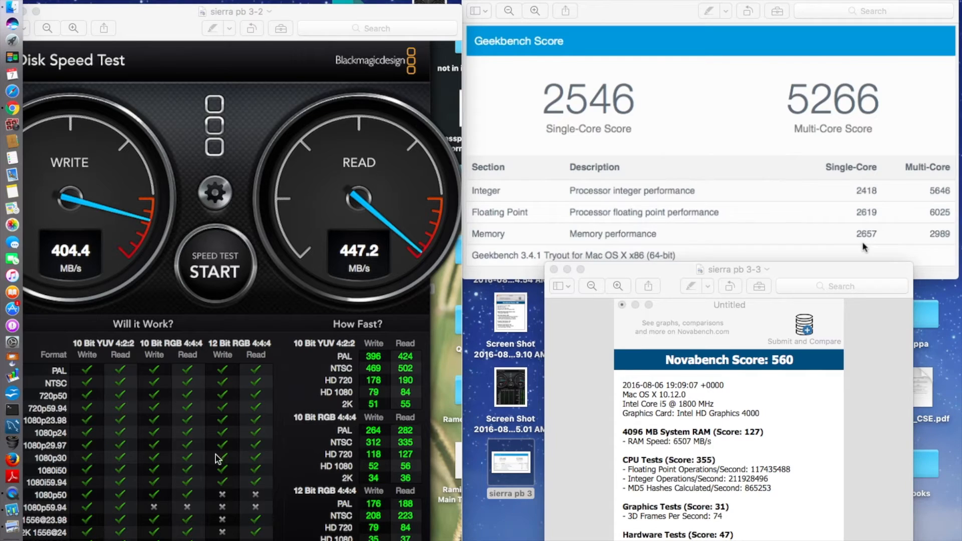
{"action": "mouse_move", "coordinate": [226, 505]}
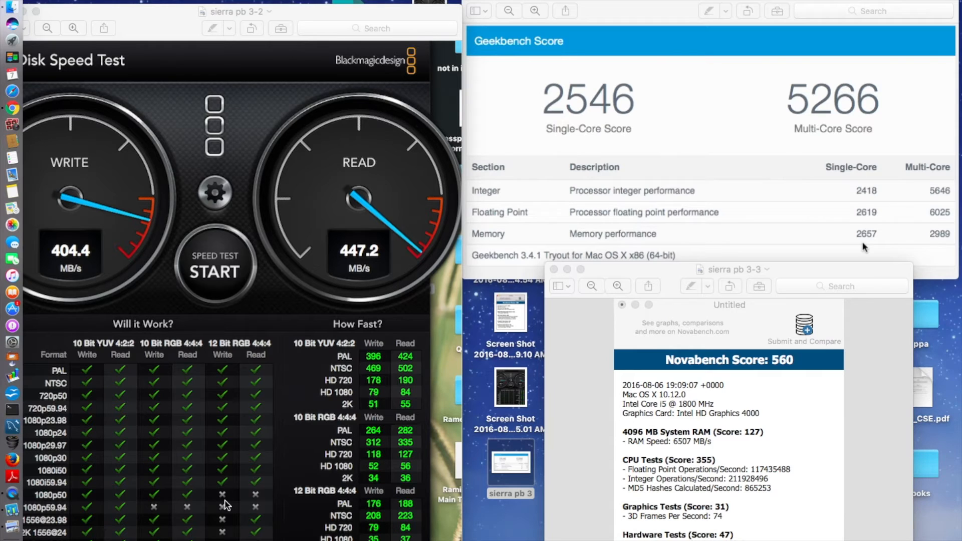
{"action": "mouse_move", "coordinate": [521, 180]}
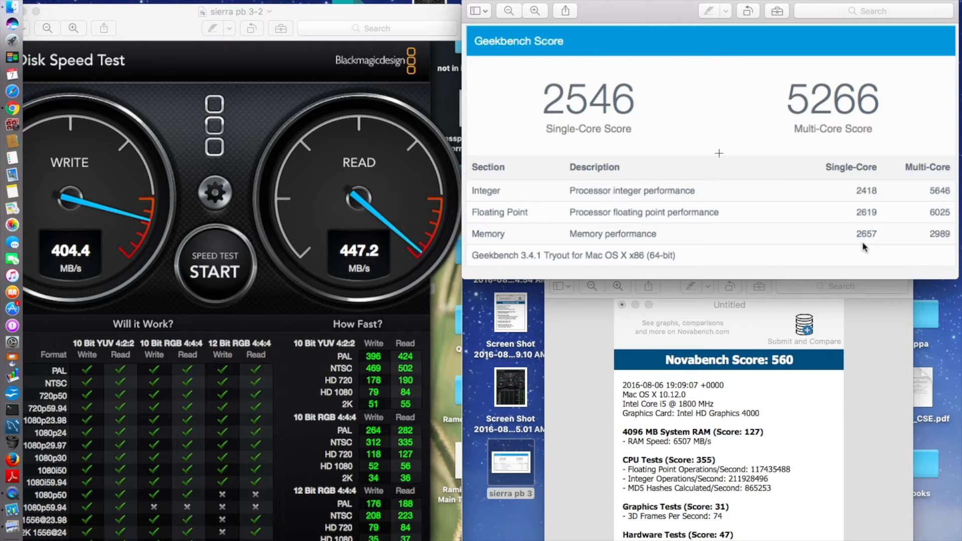
{"action": "mouse_move", "coordinate": [747, 229]}
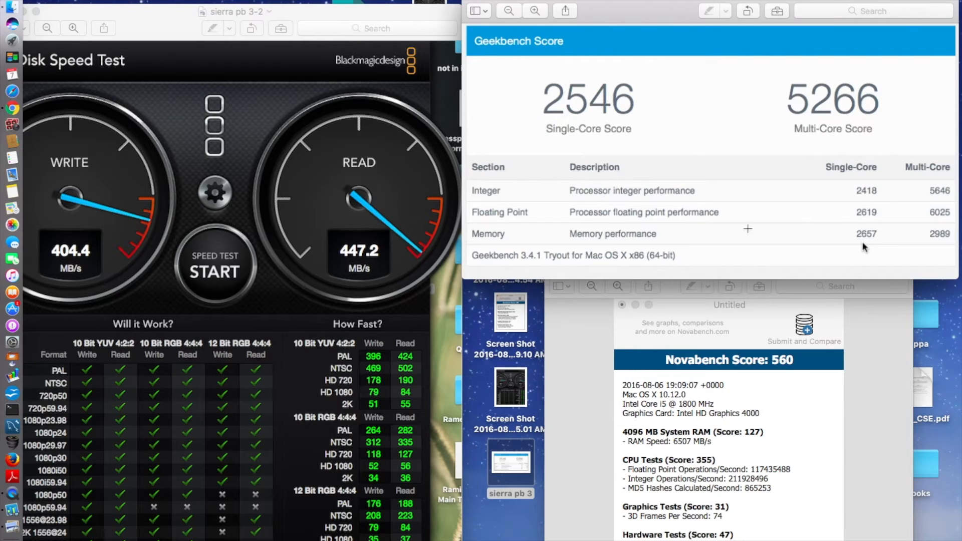
{"action": "mouse_move", "coordinate": [759, 246]}
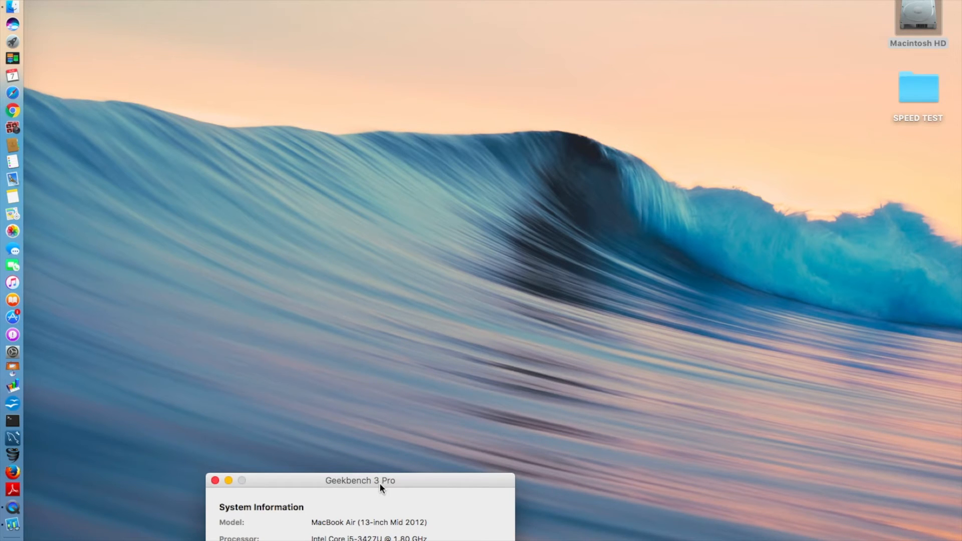
{"action": "mouse_move", "coordinate": [325, 284]}
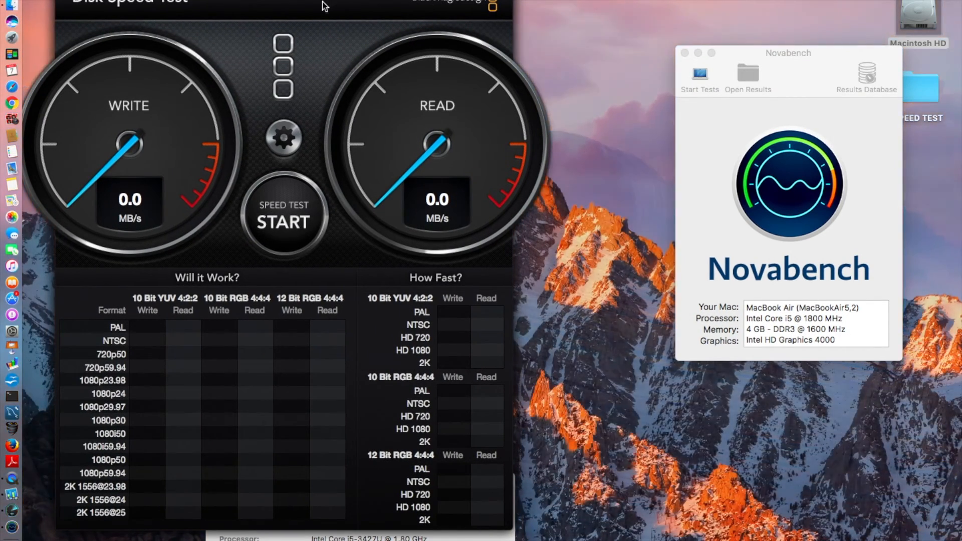
Start the Blackmagic disk speed test (about 418.6 MB/s write), then bring up the Novabench results
{"action": "left_click", "coordinate": [283, 221]}
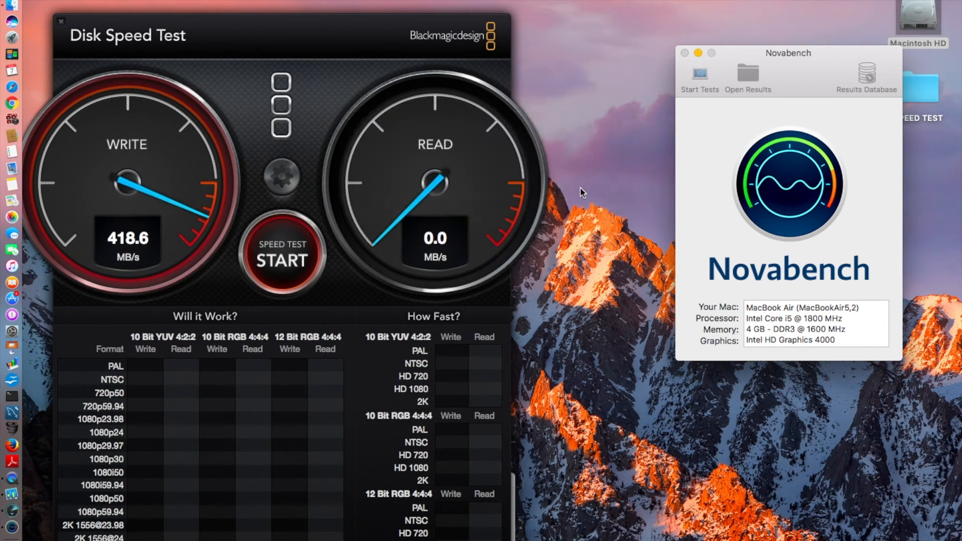
{"action": "left_click", "coordinate": [699, 76]}
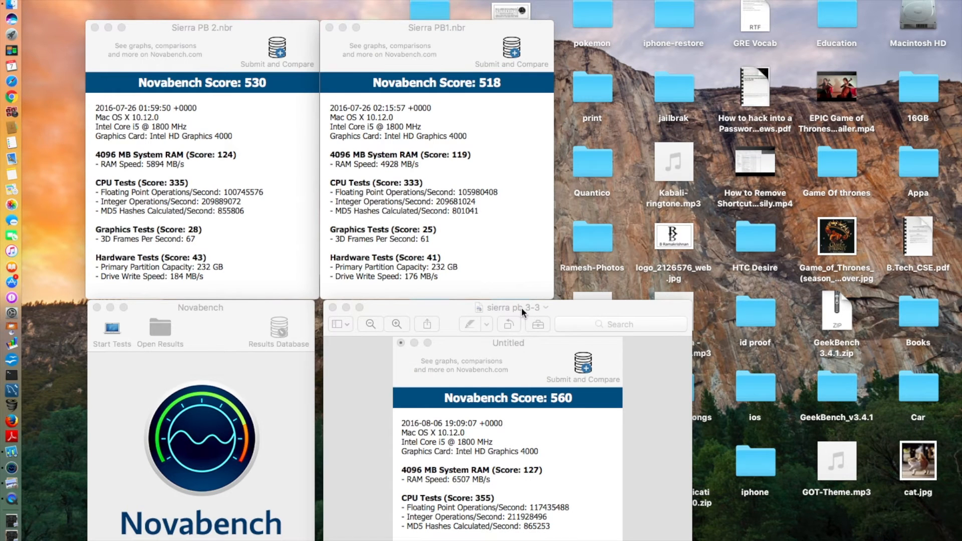
Drag the 'sierra pb 3-3' window to the top right beside the PB1 and PB2 results
{"action": "left_click_drag", "start_coordinate": [522, 307], "coordinate": [795, 24]}
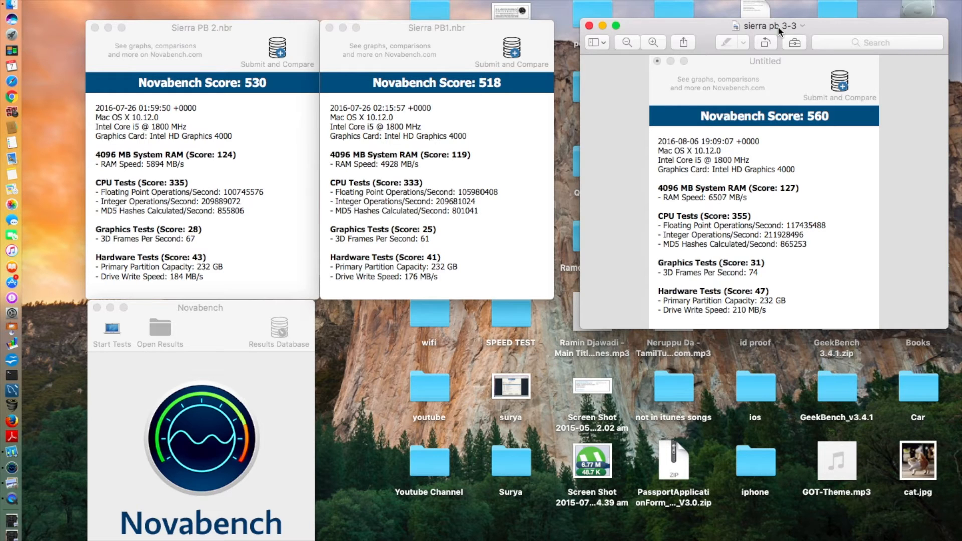
{"action": "mouse_move", "coordinate": [555, 93]}
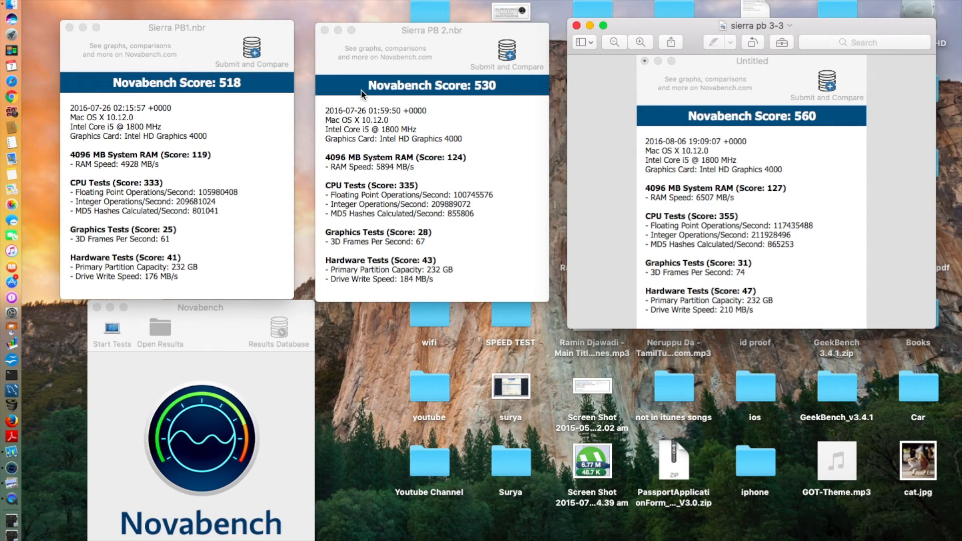
{"action": "mouse_move", "coordinate": [207, 120]}
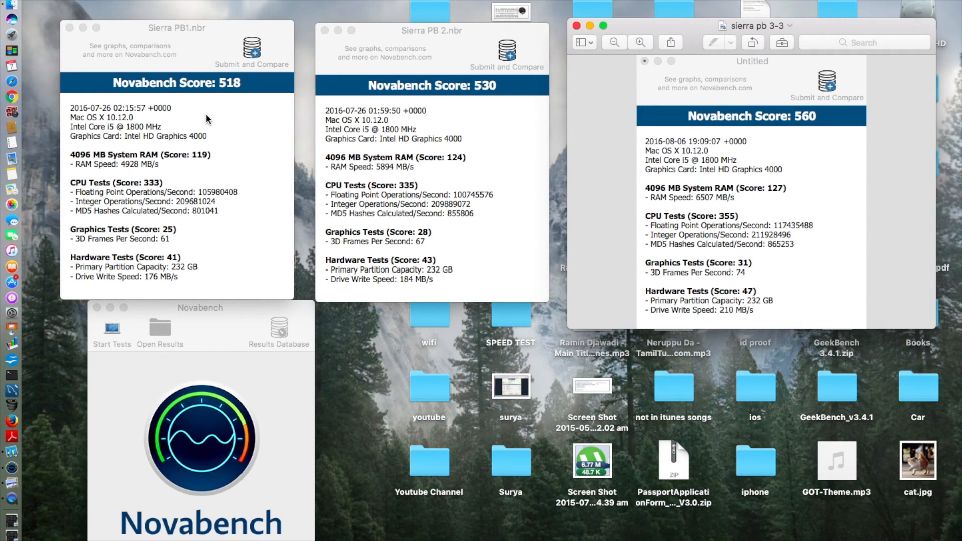
{"action": "mouse_move", "coordinate": [427, 69]}
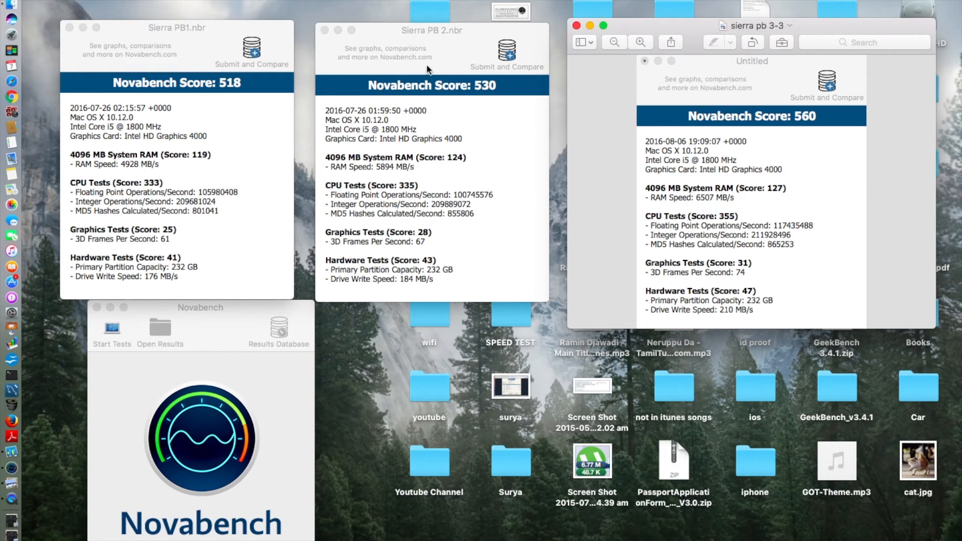
{"action": "mouse_move", "coordinate": [458, 92]}
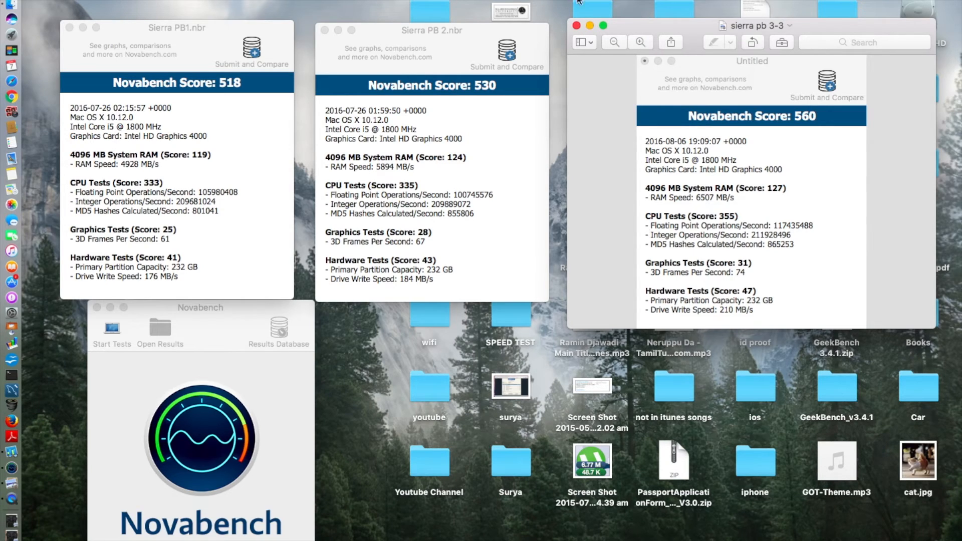
{"action": "mouse_move", "coordinate": [648, 275]}
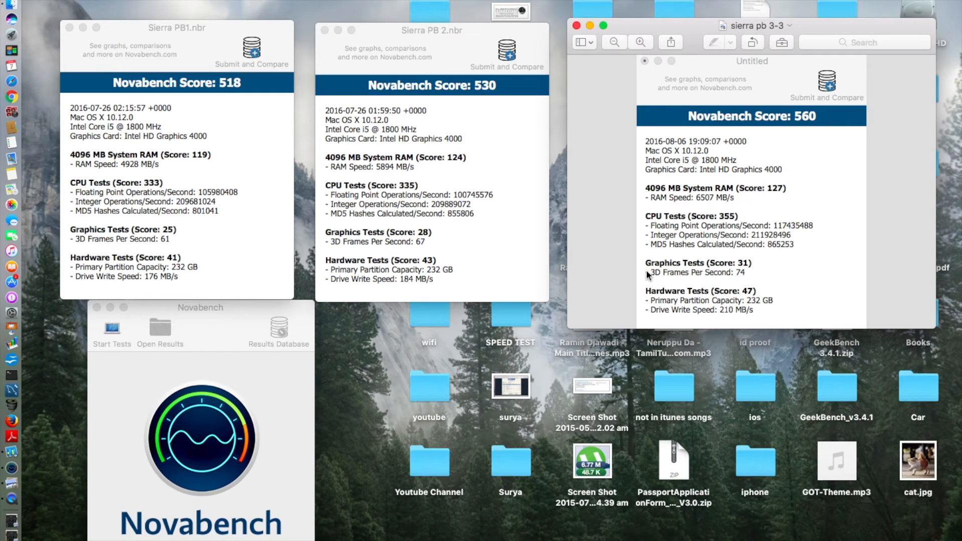
{"action": "mouse_move", "coordinate": [210, 177]}
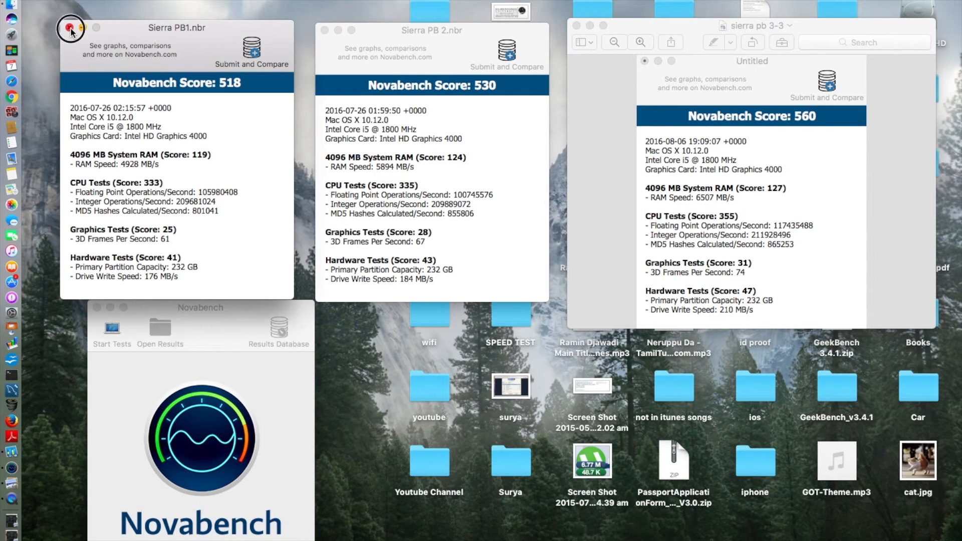
Close the Novabench PB1, PB2 and main windows, leaving the beta 3 score open
{"action": "left_click", "coordinate": [71, 28]}
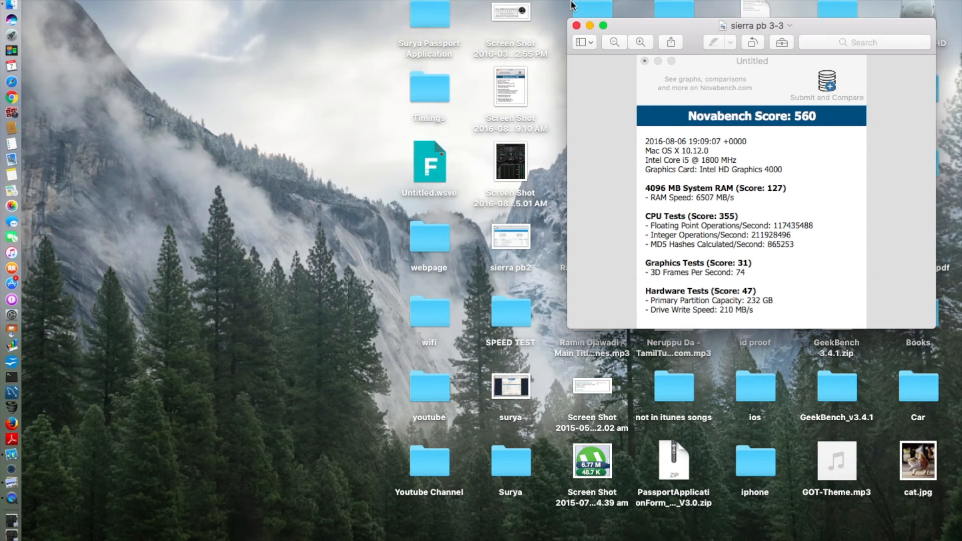
Close the 'sierra pb 3-3' Preview window showing the 560 score
{"action": "left_click", "coordinate": [577, 25]}
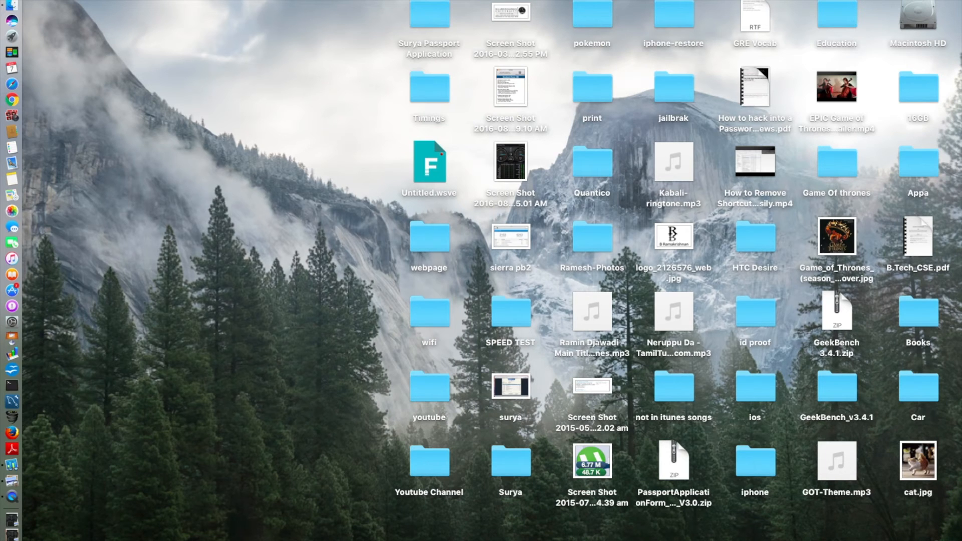
{"action": "mouse_move", "coordinate": [635, 16]}
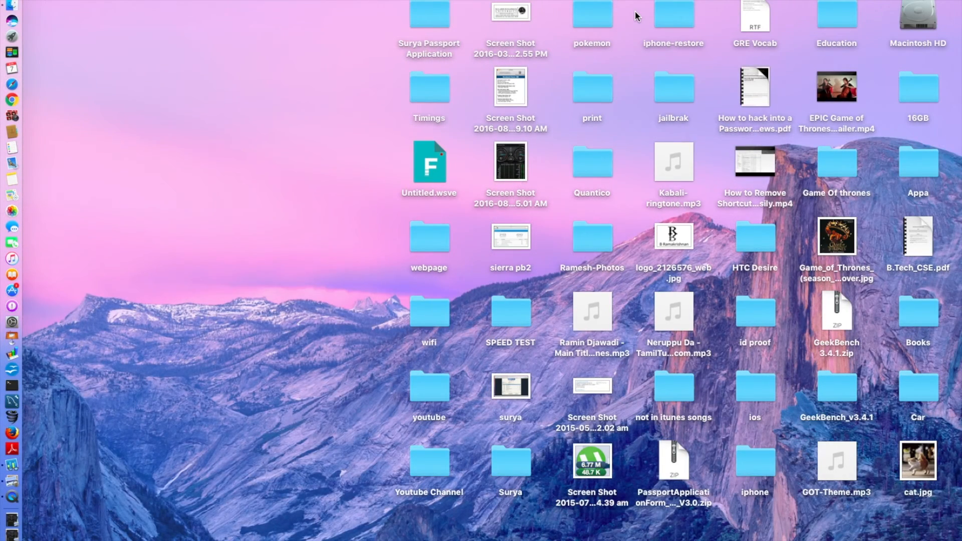
{"action": "mouse_move", "coordinate": [305, 172]}
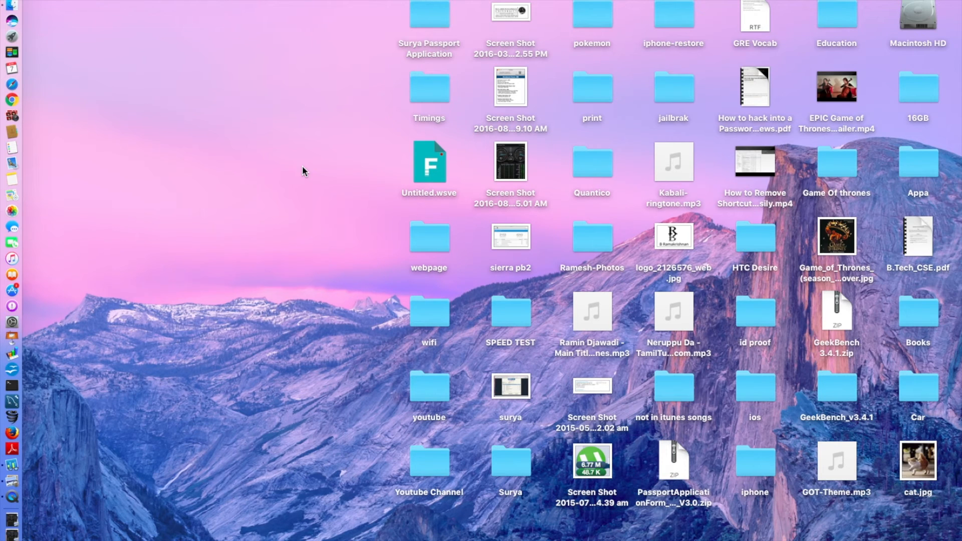
{"action": "mouse_move", "coordinate": [640, 2]}
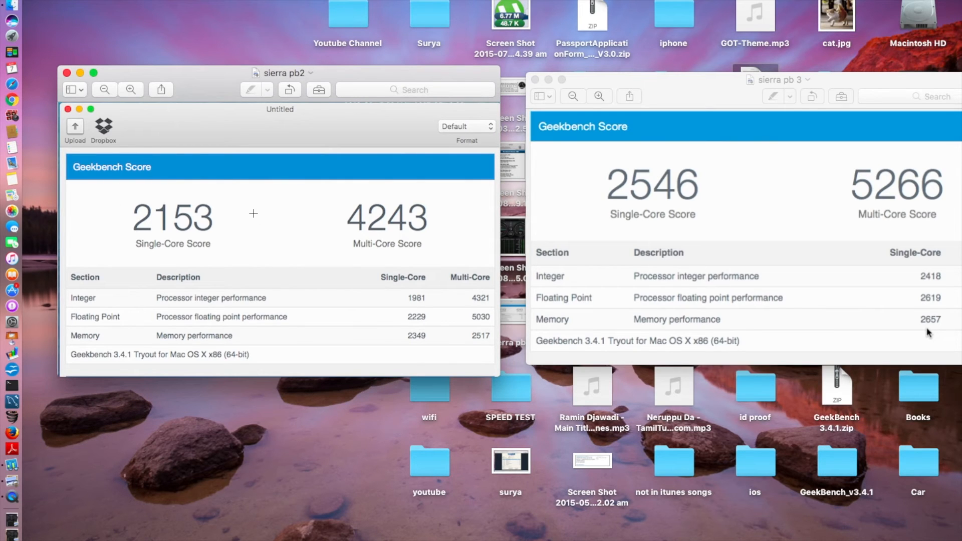
{"action": "mouse_move", "coordinate": [268, 194]}
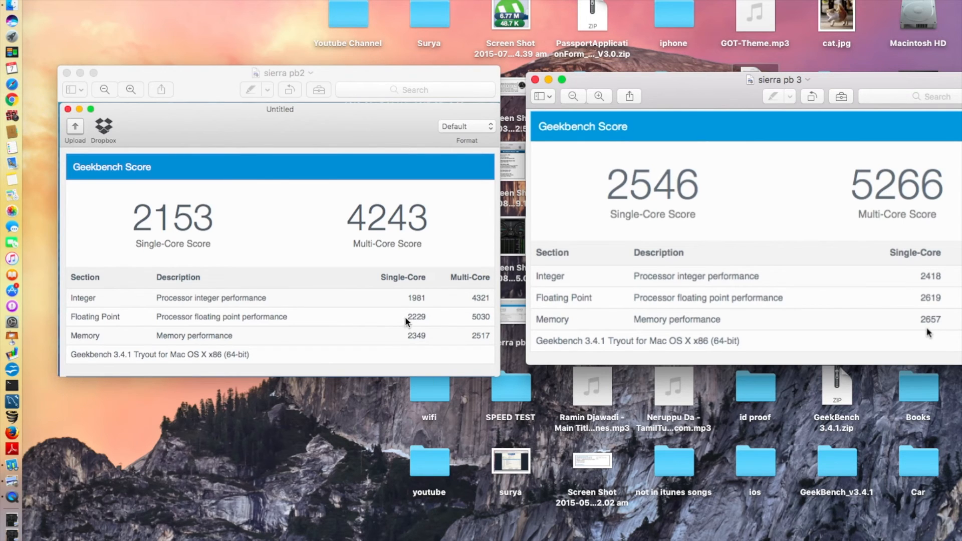
{"action": "mouse_move", "coordinate": [411, 300]}
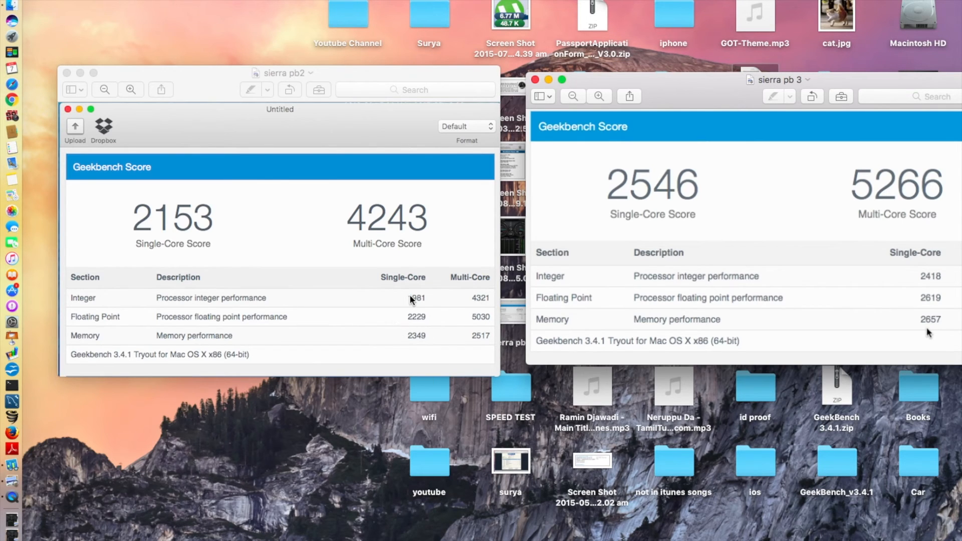
{"action": "mouse_move", "coordinate": [426, 299]}
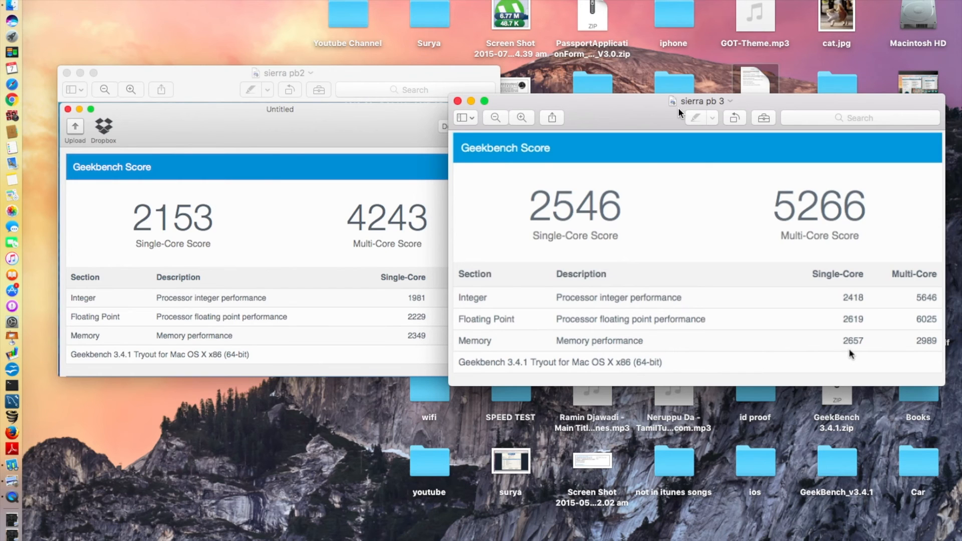
{"action": "mouse_move", "coordinate": [73, 79]}
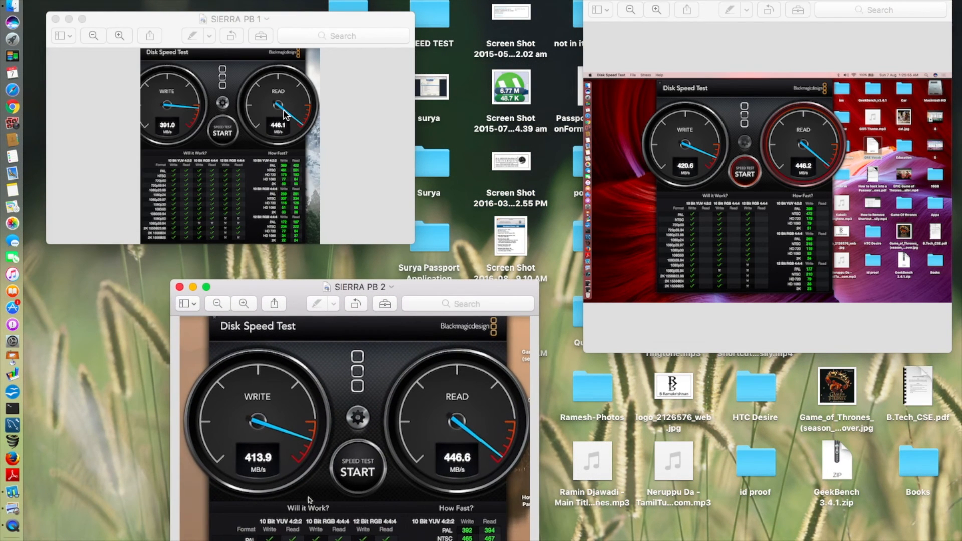
{"action": "mouse_move", "coordinate": [746, 270]}
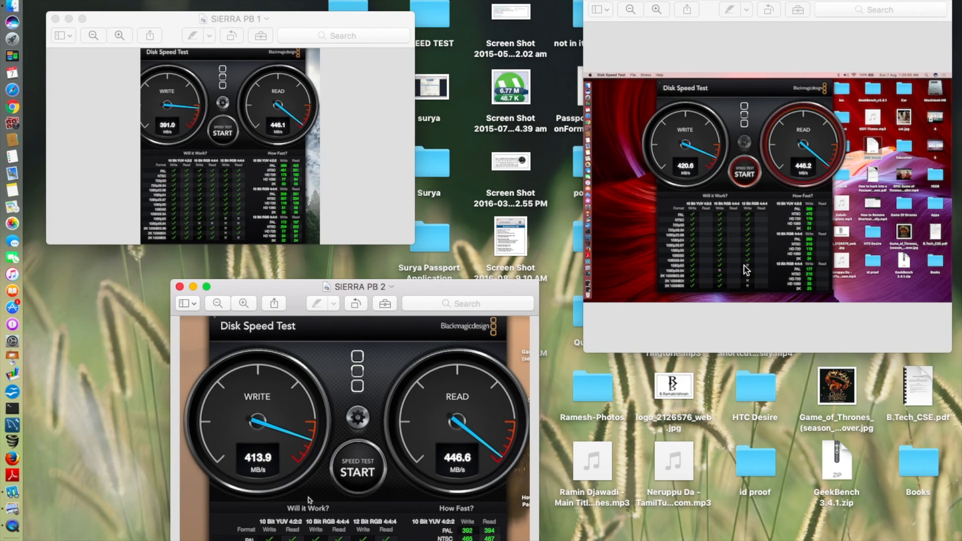
{"action": "mouse_move", "coordinate": [442, 186]}
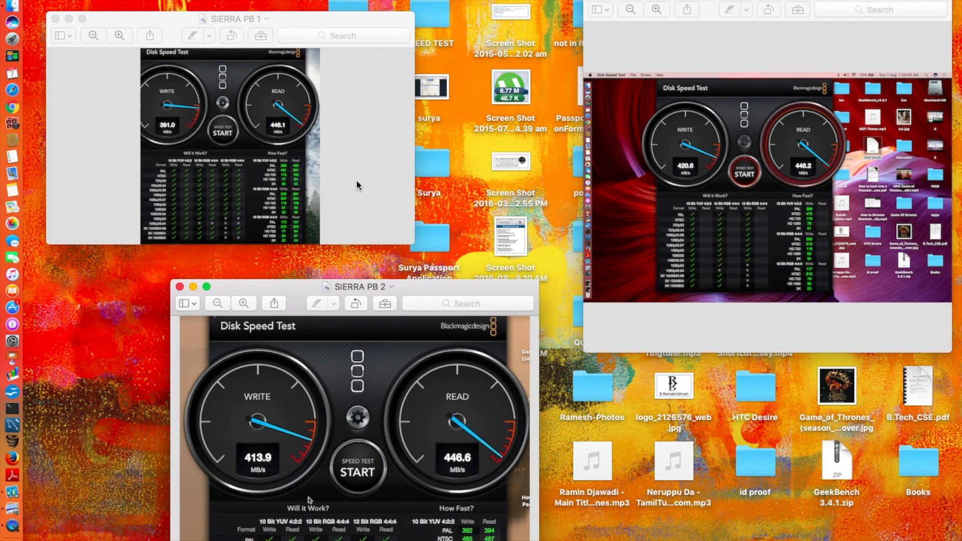
Close the SIERRA PB 1 Disk Speed Test screenshot, leaving PB 2 and PB 3 open
{"action": "left_click", "coordinate": [55, 19]}
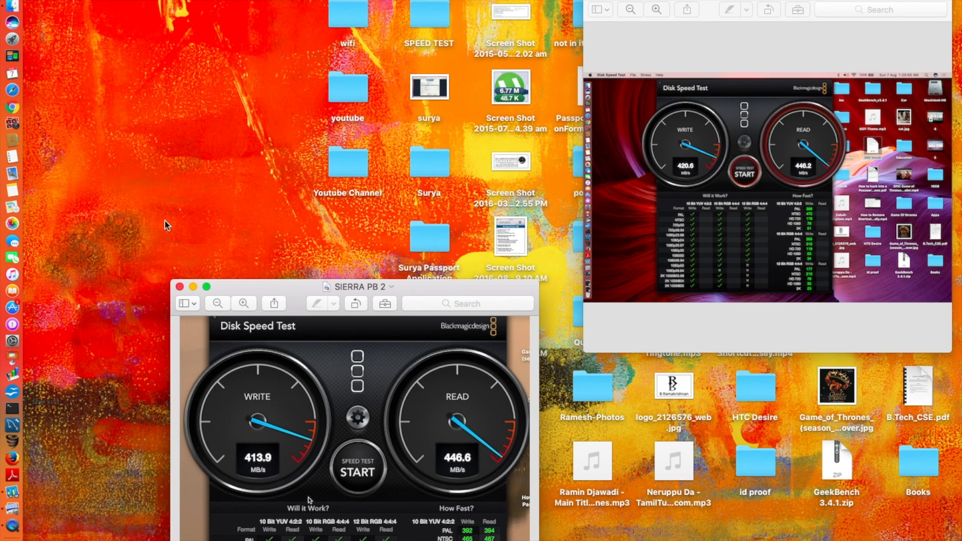